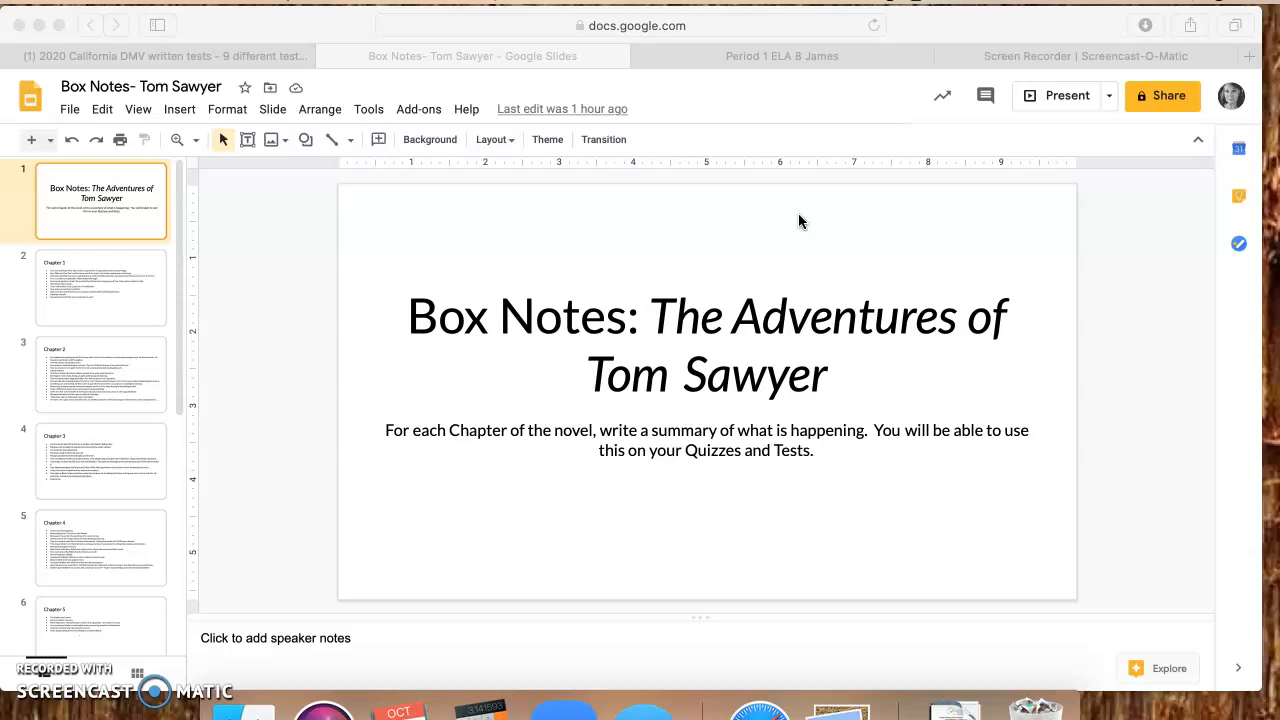
Step: Switch to the Period 1 ELA 8 class and scroll down through its Stream posts
{"action": "left_click", "coordinate": [780, 56]}
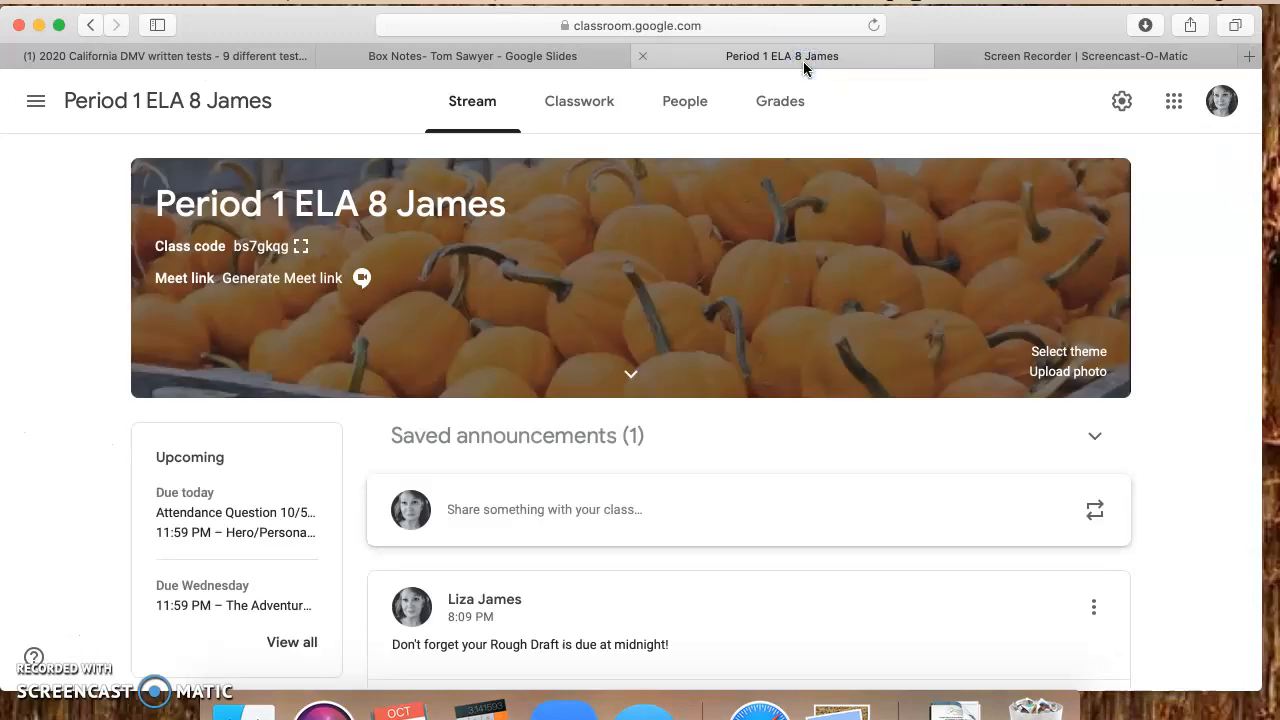
{"action": "scroll", "scroll_direction": "down", "scroll_amount": 3}
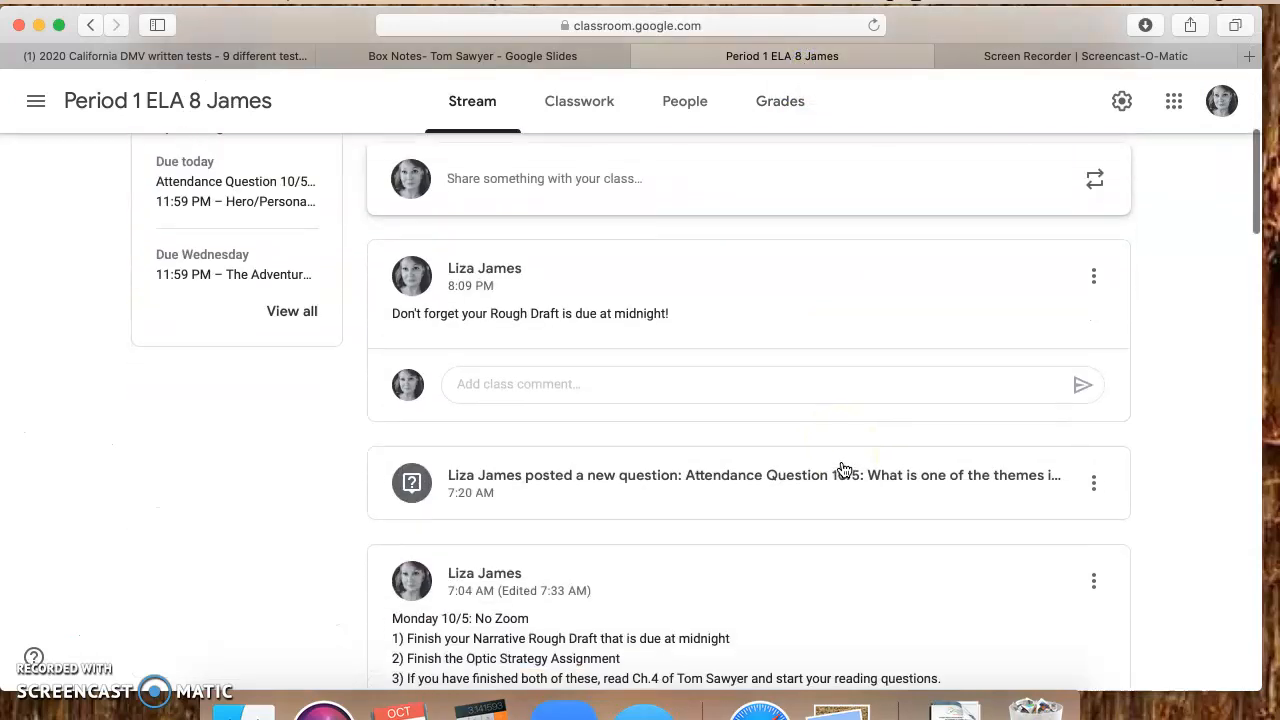
{"action": "scroll", "scroll_direction": "down", "scroll_amount": 3}
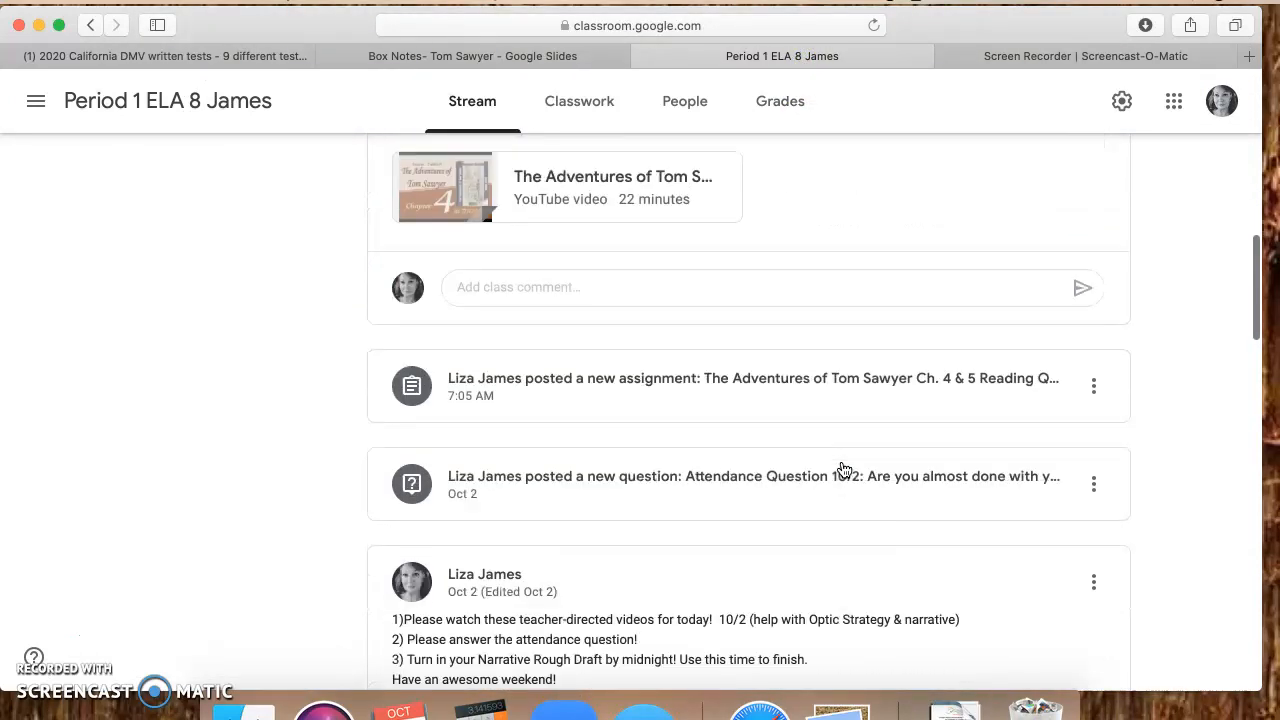
{"action": "scroll", "scroll_direction": "down", "scroll_amount": 3}
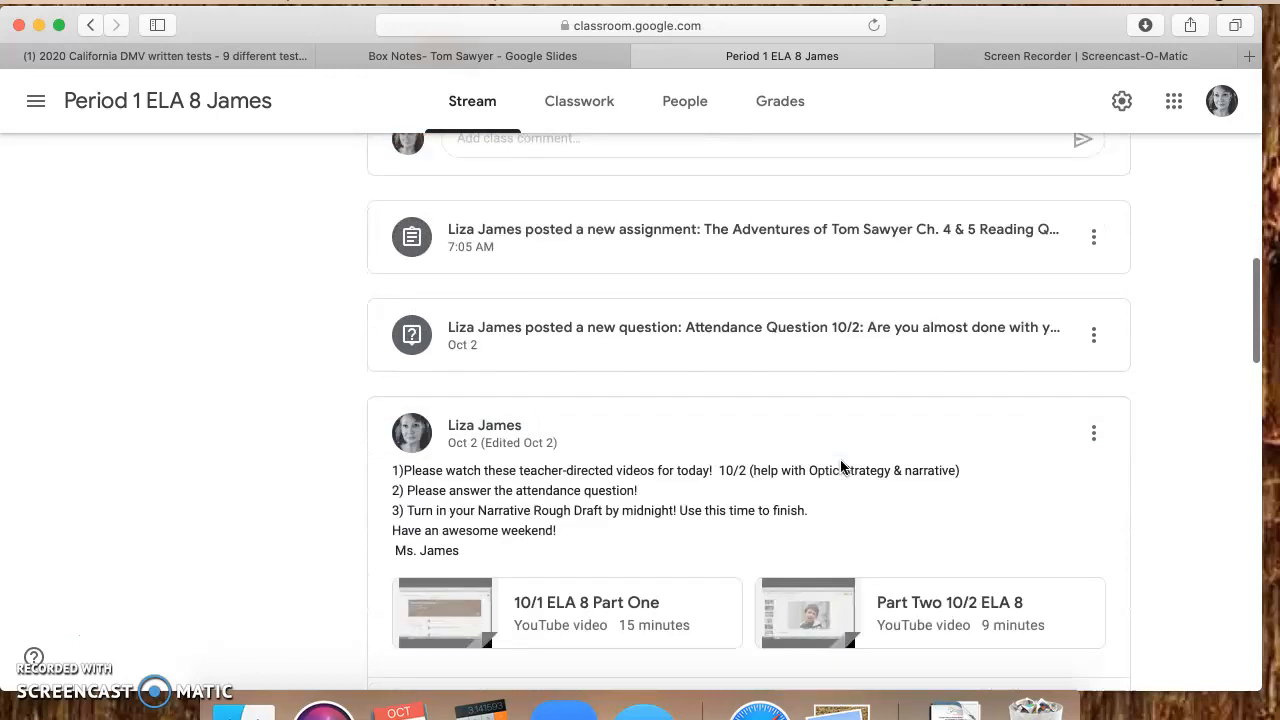
{"action": "scroll", "scroll_direction": "down", "scroll_amount": 3}
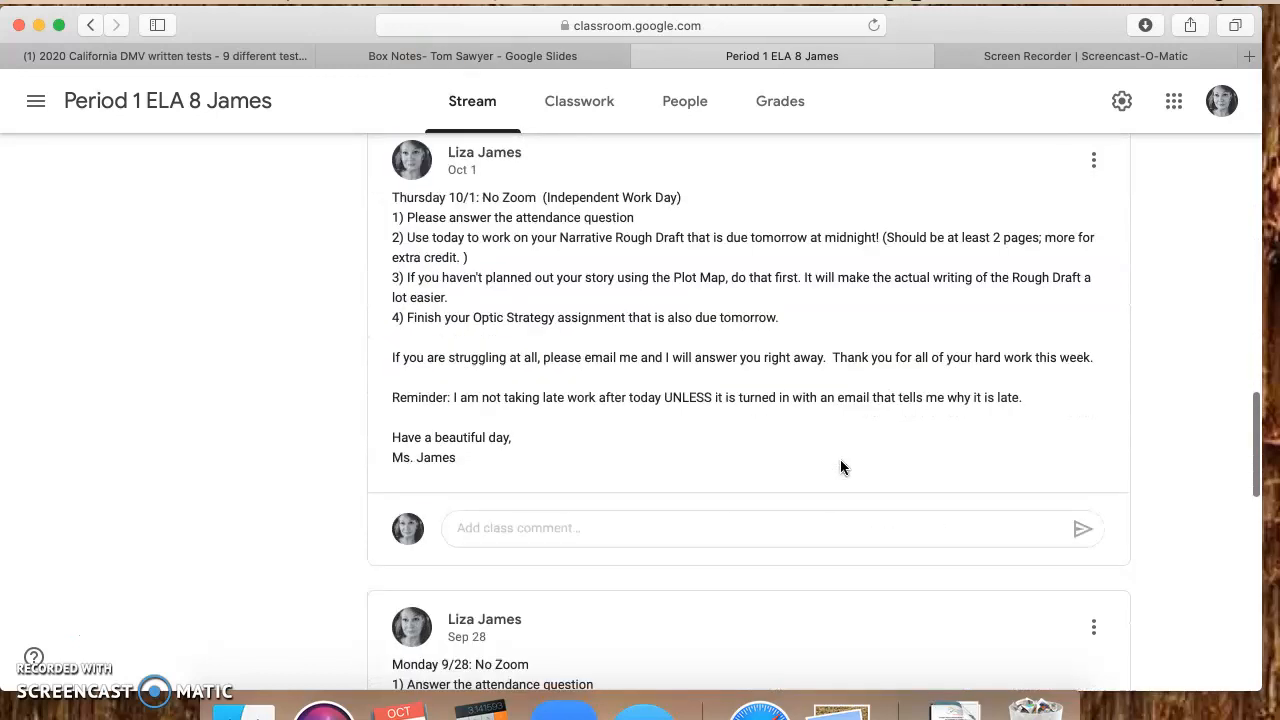
{"action": "scroll", "scroll_direction": "down", "scroll_amount": 3}
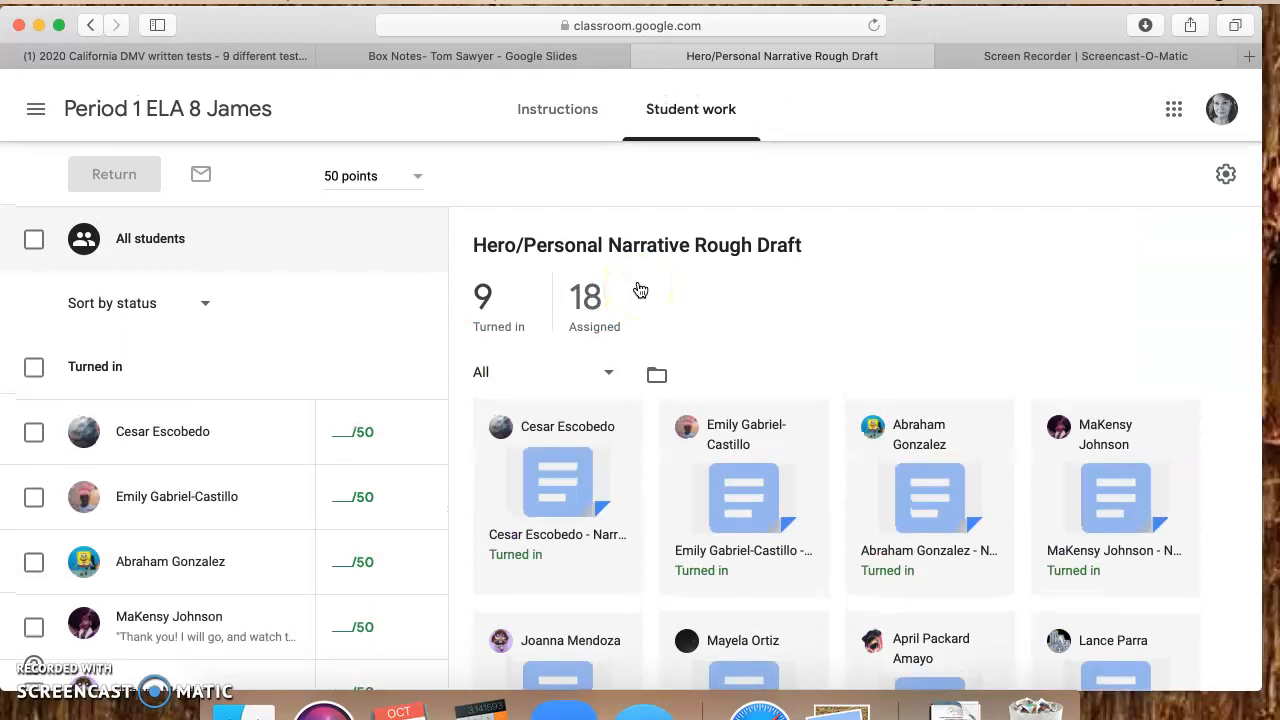
Step: Scroll the Hero/Personal Narrative Rough Draft student work list (9 of 18 turned in)
{"action": "scroll", "scroll_direction": "down", "scroll_amount": 3}
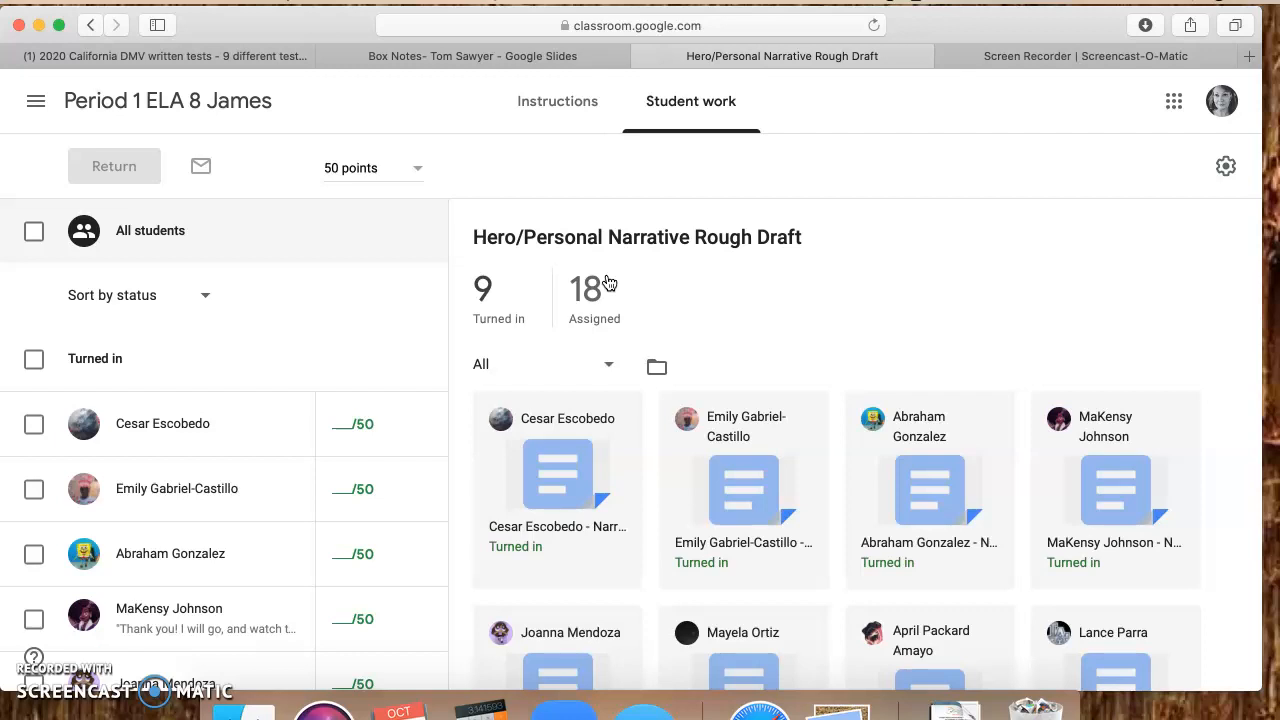
{"action": "mouse_move", "coordinate": [824, 284]}
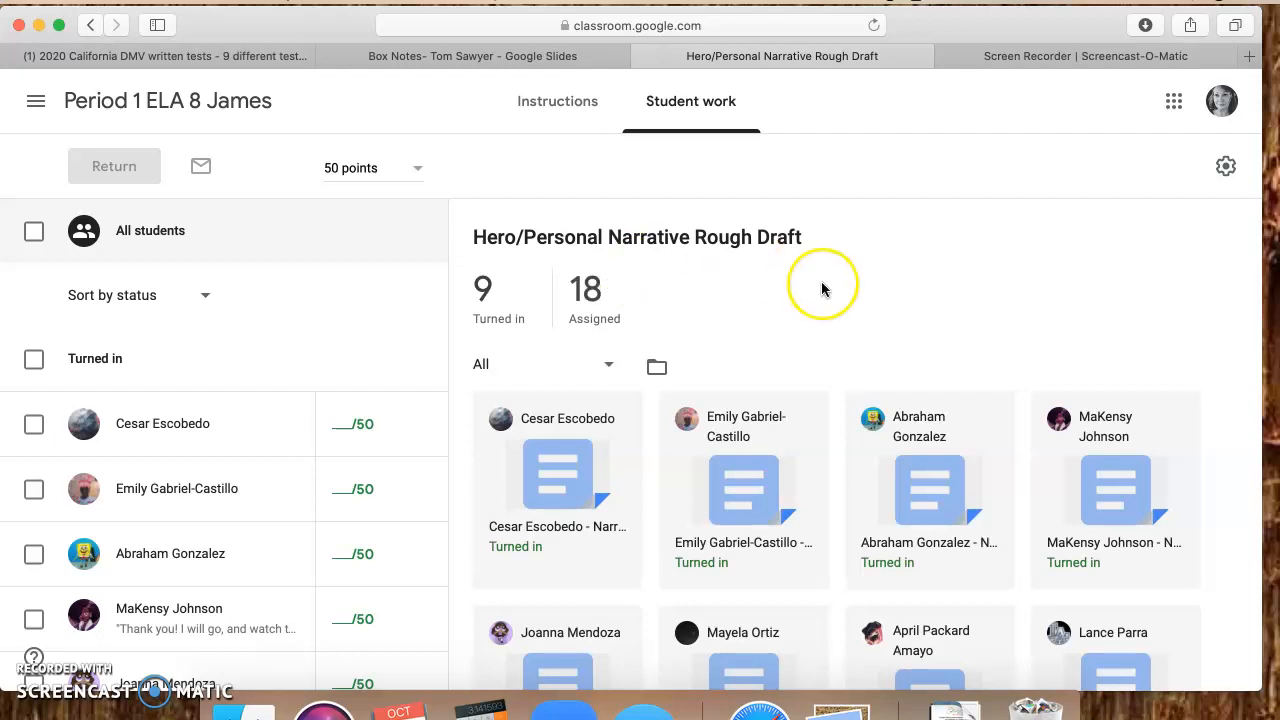
{"action": "mouse_move", "coordinate": [824, 290]}
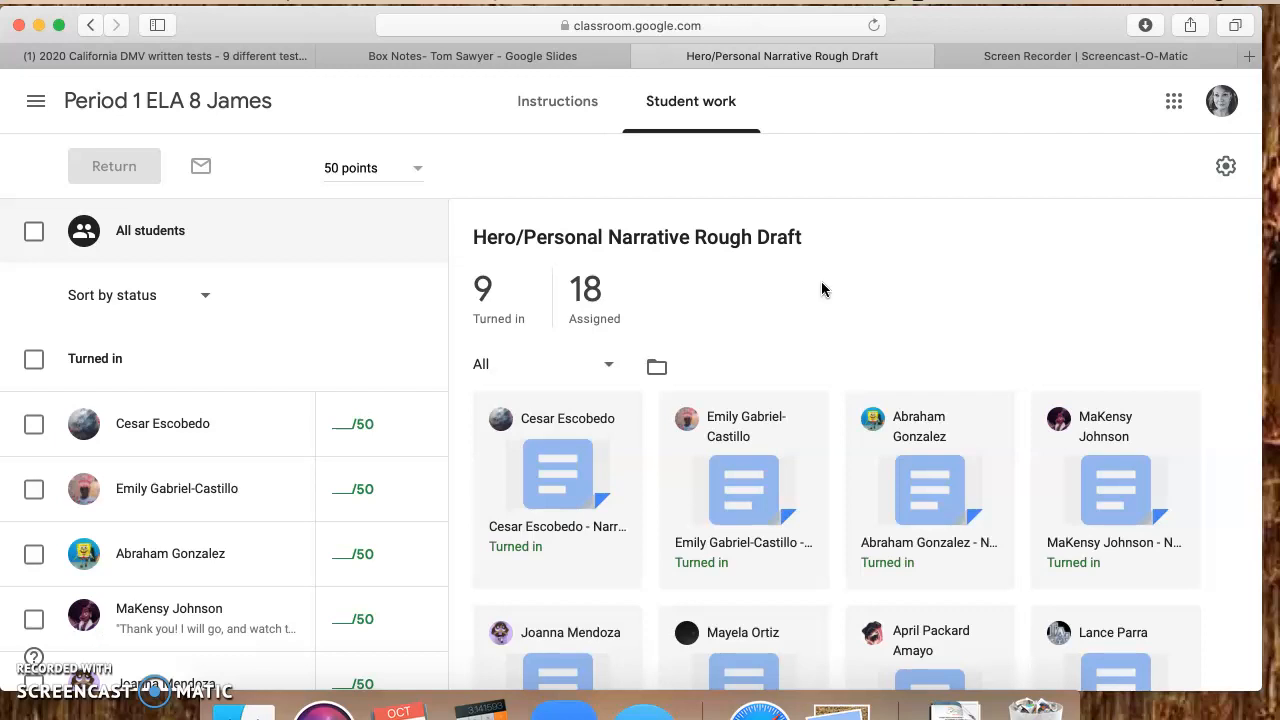
{"action": "mouse_move", "coordinate": [744, 100]}
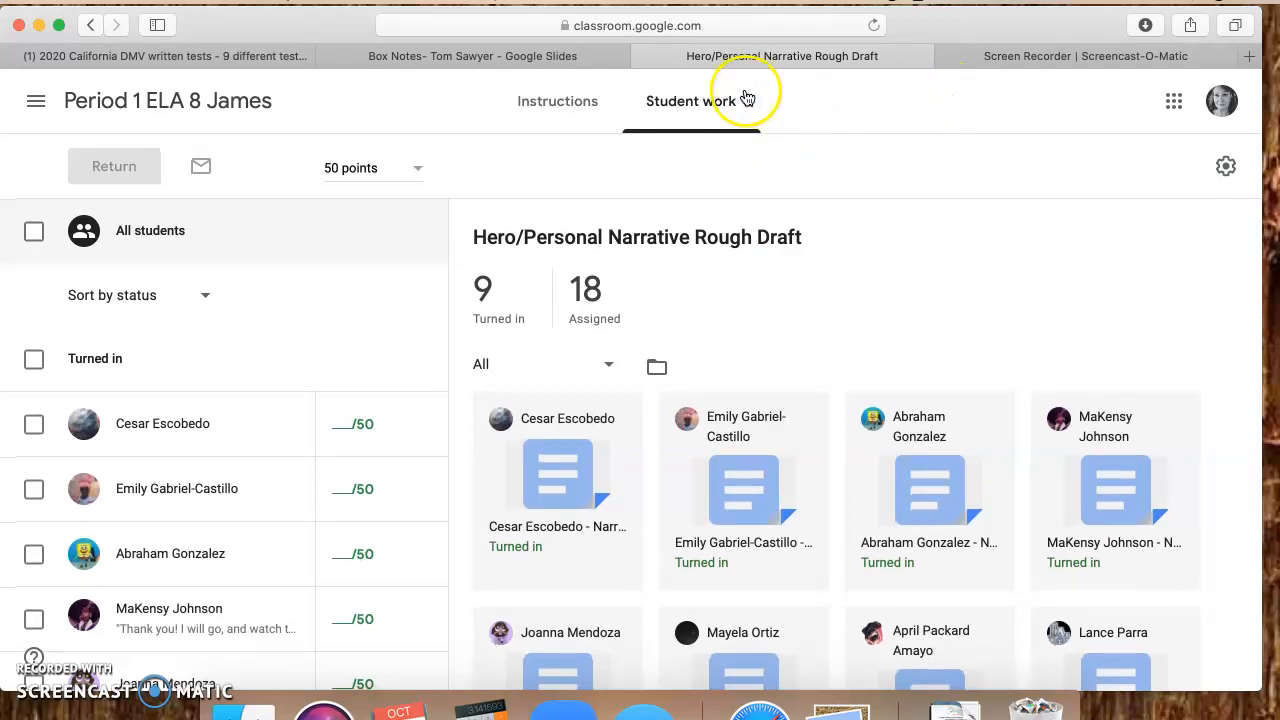
{"action": "mouse_move", "coordinate": [604, 56]}
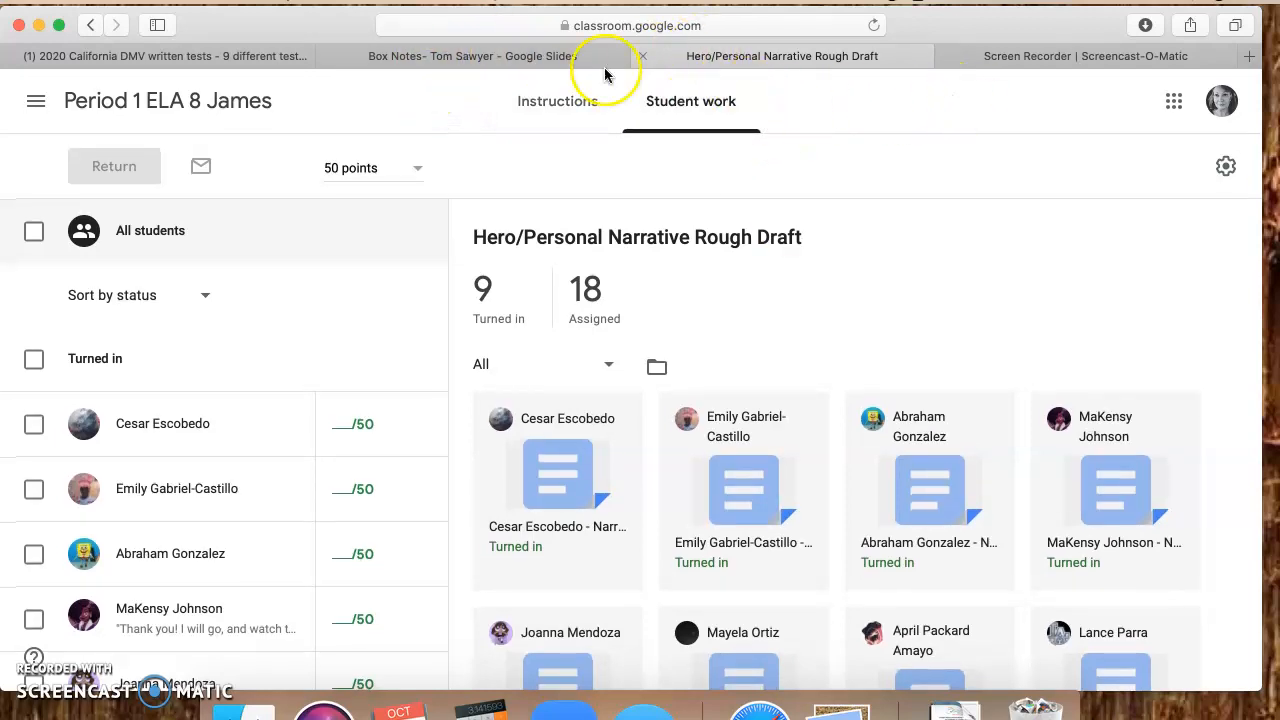
Step: Switch to the Box Notes – Tom Sawyer deck and browse its chapter slide thumbnails
{"action": "left_click", "coordinate": [472, 56]}
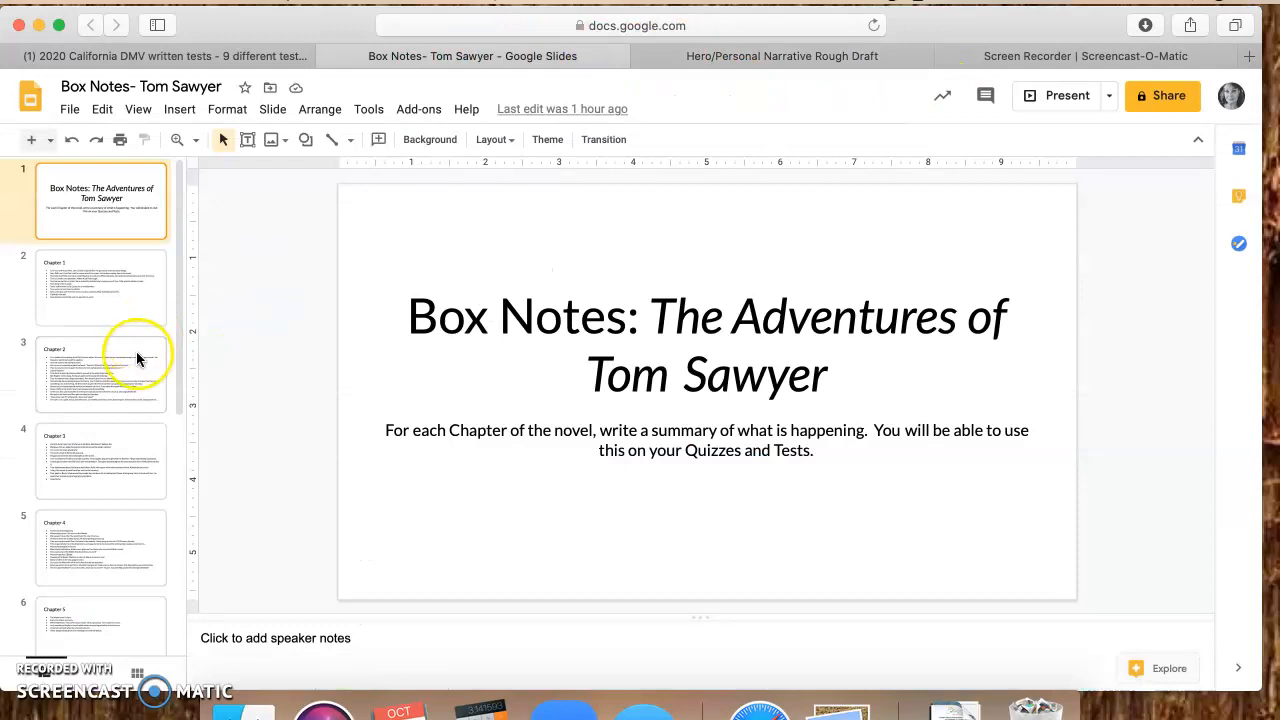
{"action": "scroll", "scroll_direction": "down", "scroll_amount": 3}
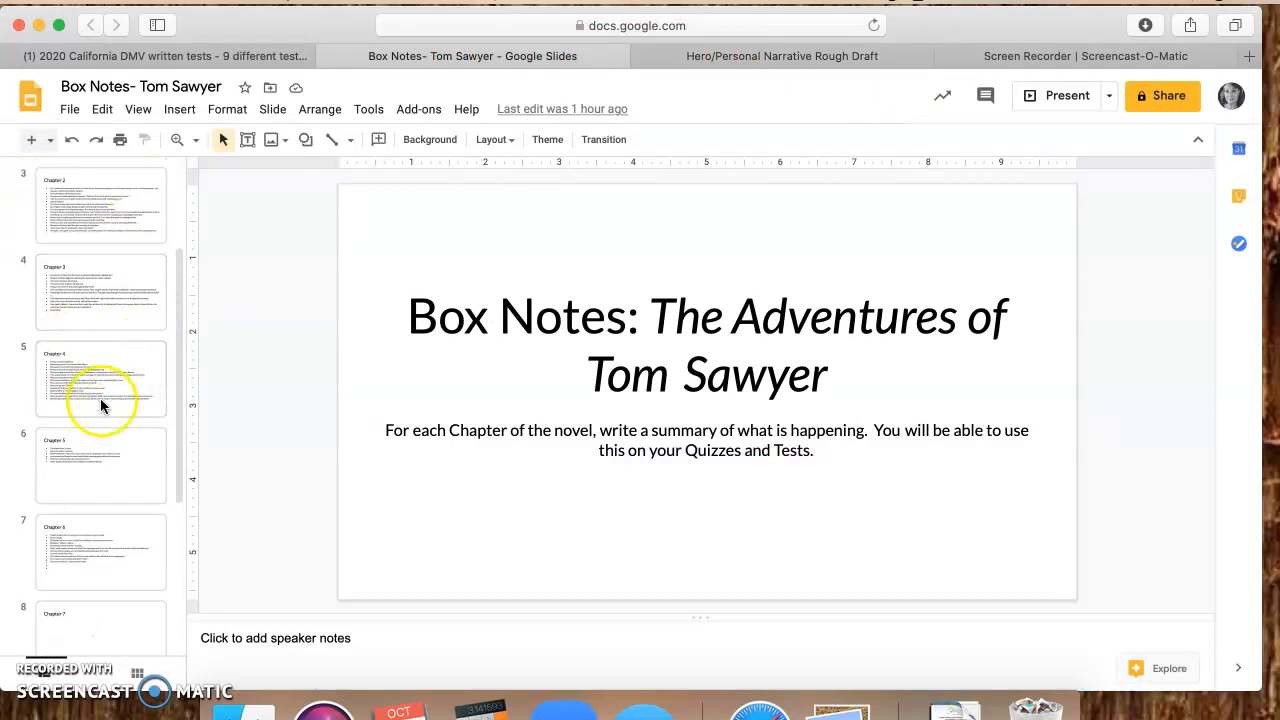
{"action": "scroll", "scroll_direction": "down", "scroll_amount": 3}
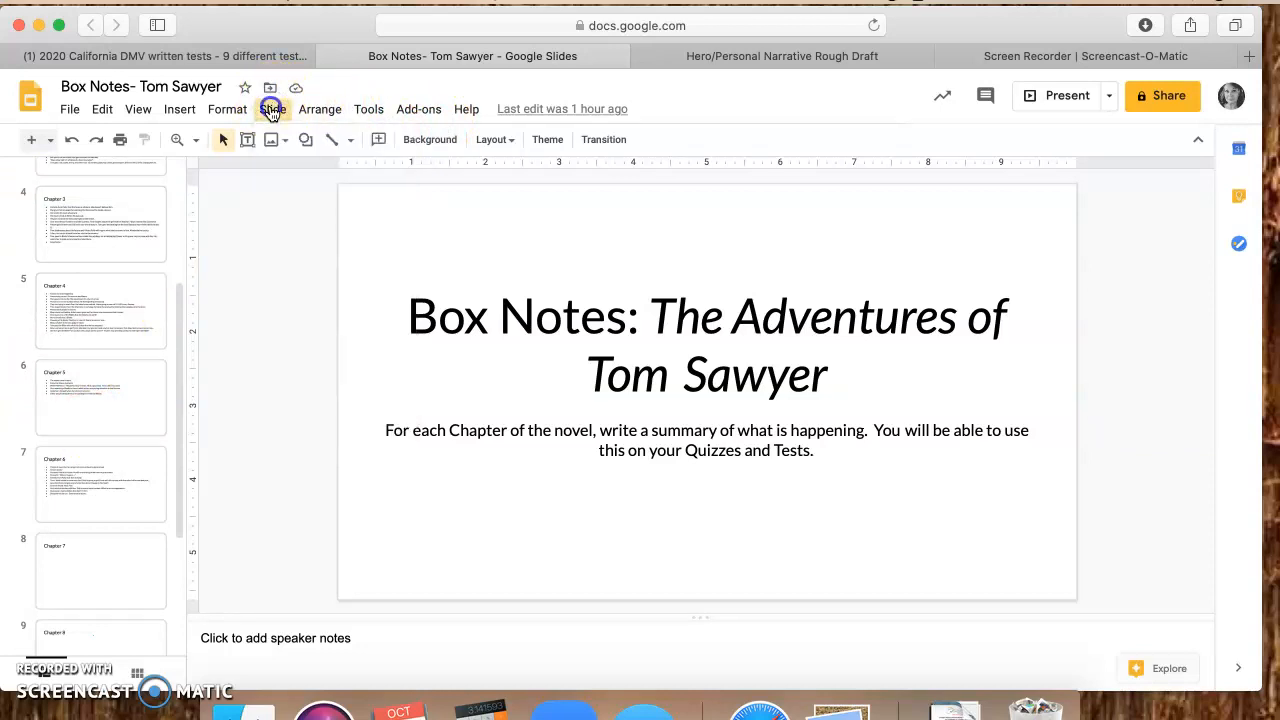
{"action": "mouse_move", "coordinate": [162, 336]}
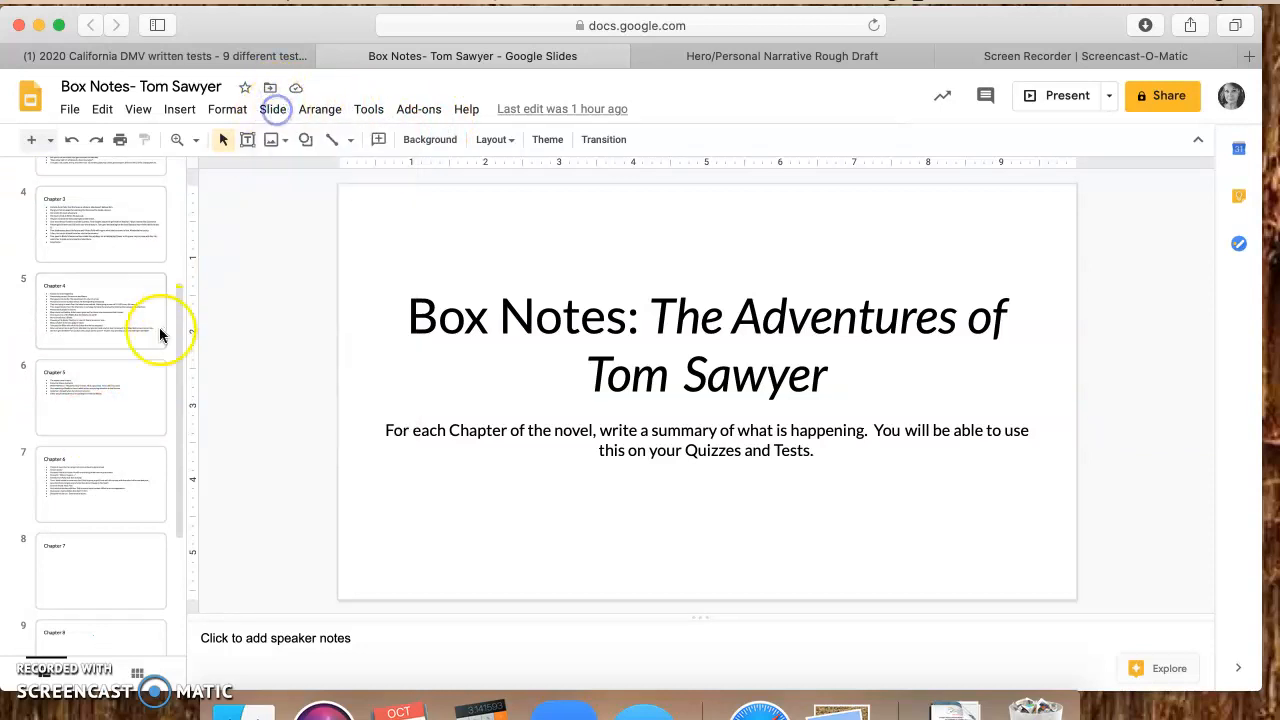
{"action": "scroll", "scroll_direction": "down", "scroll_amount": 3}
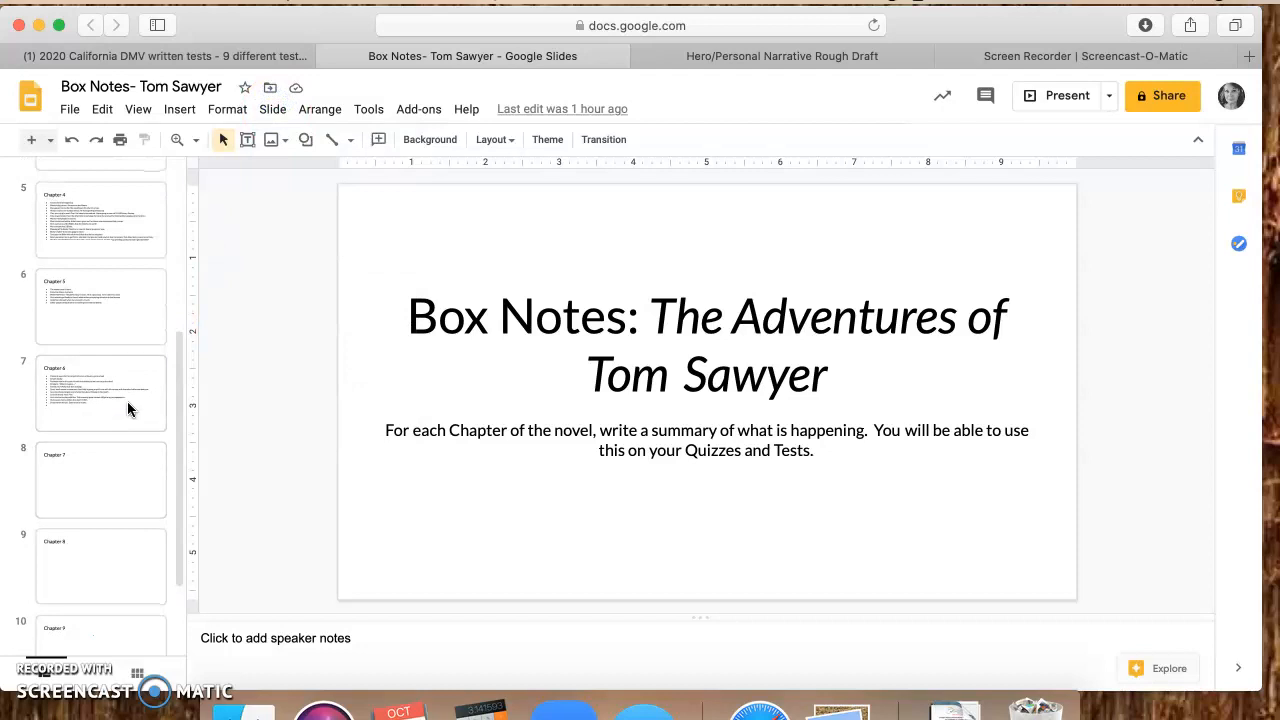
{"action": "scroll", "scroll_direction": "up", "scroll_amount": 3}
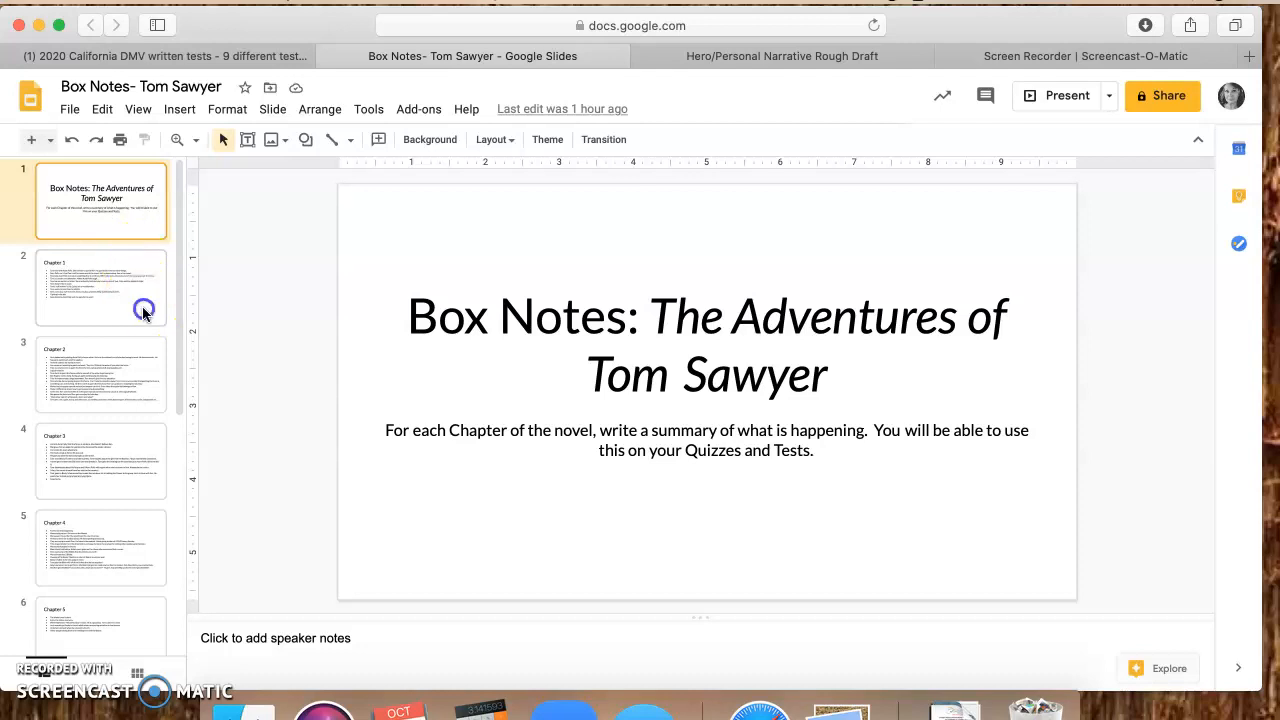
Step: Show the Chapter 3 slide with its bulleted plot summary of Tom's adventures
{"action": "left_click", "coordinate": [100, 288]}
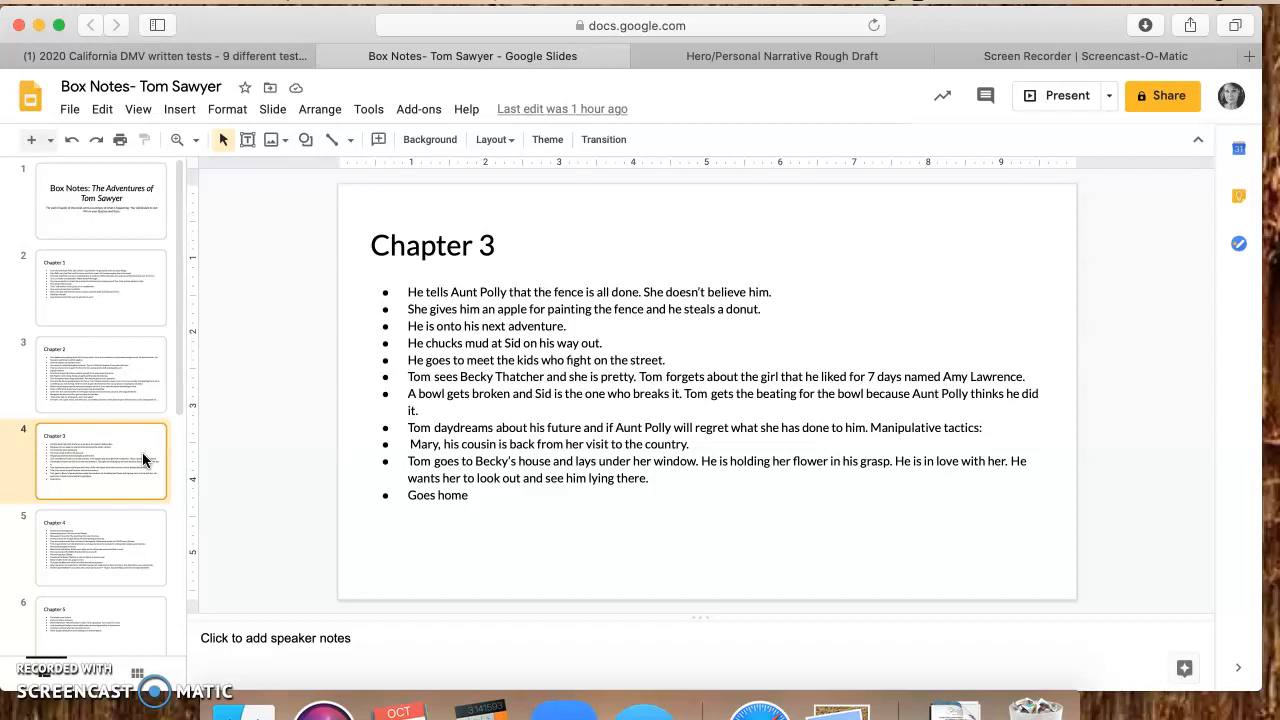
{"action": "mouse_move", "coordinate": [144, 440]}
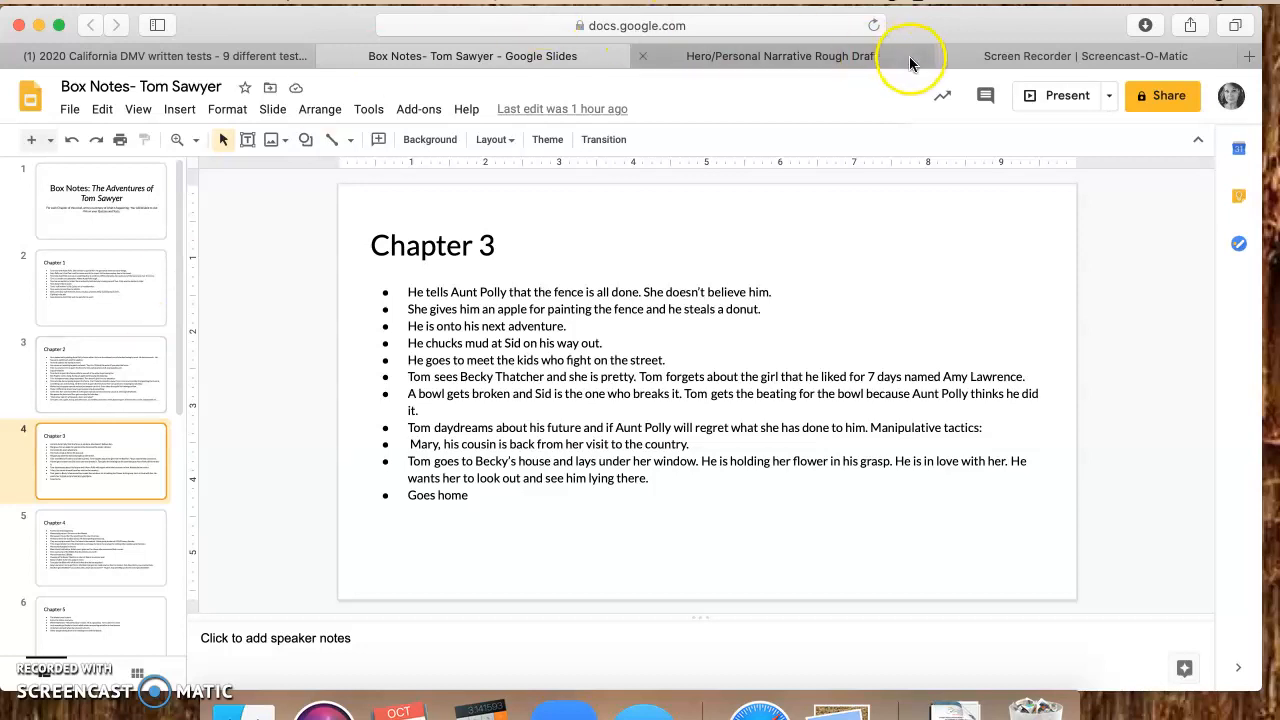
Step: Return to the Hero/Personal Narrative Rough Draft student work page in Classroom
{"action": "left_click", "coordinate": [780, 56]}
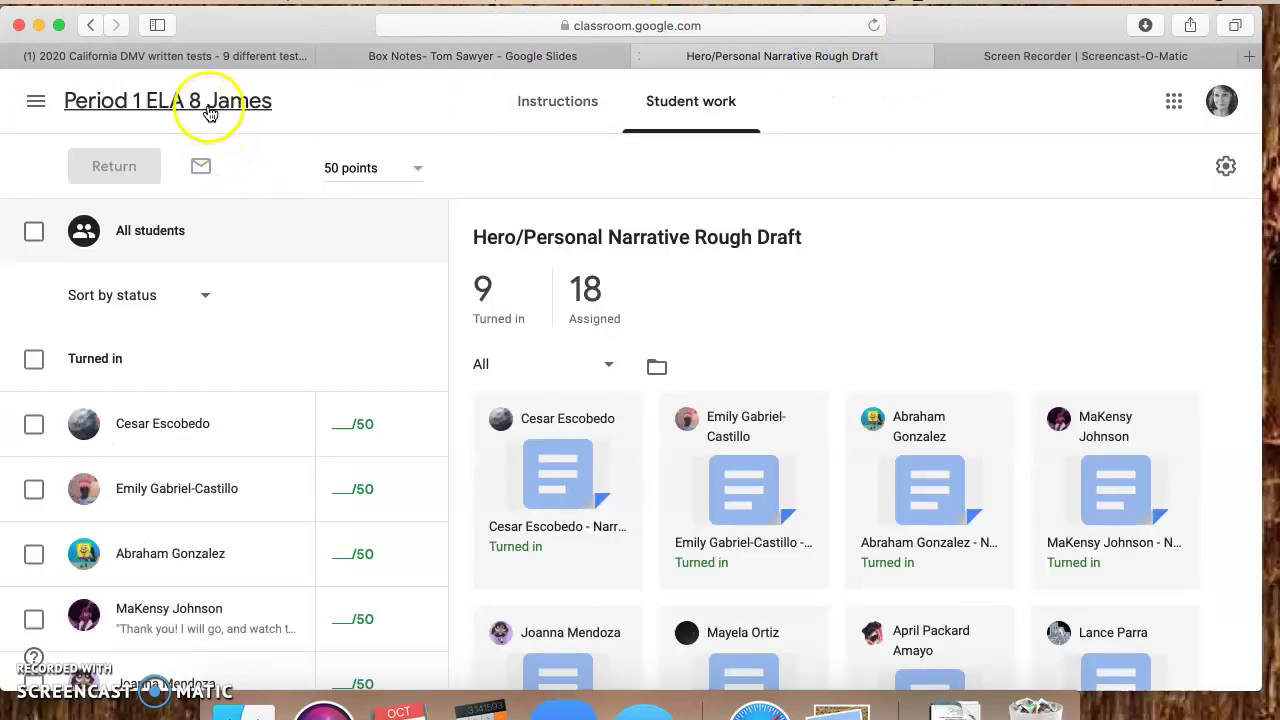
Step: Go to the class Stream and scroll down to the Logical Fallacies Notes material post
{"action": "left_click", "coordinate": [168, 100]}
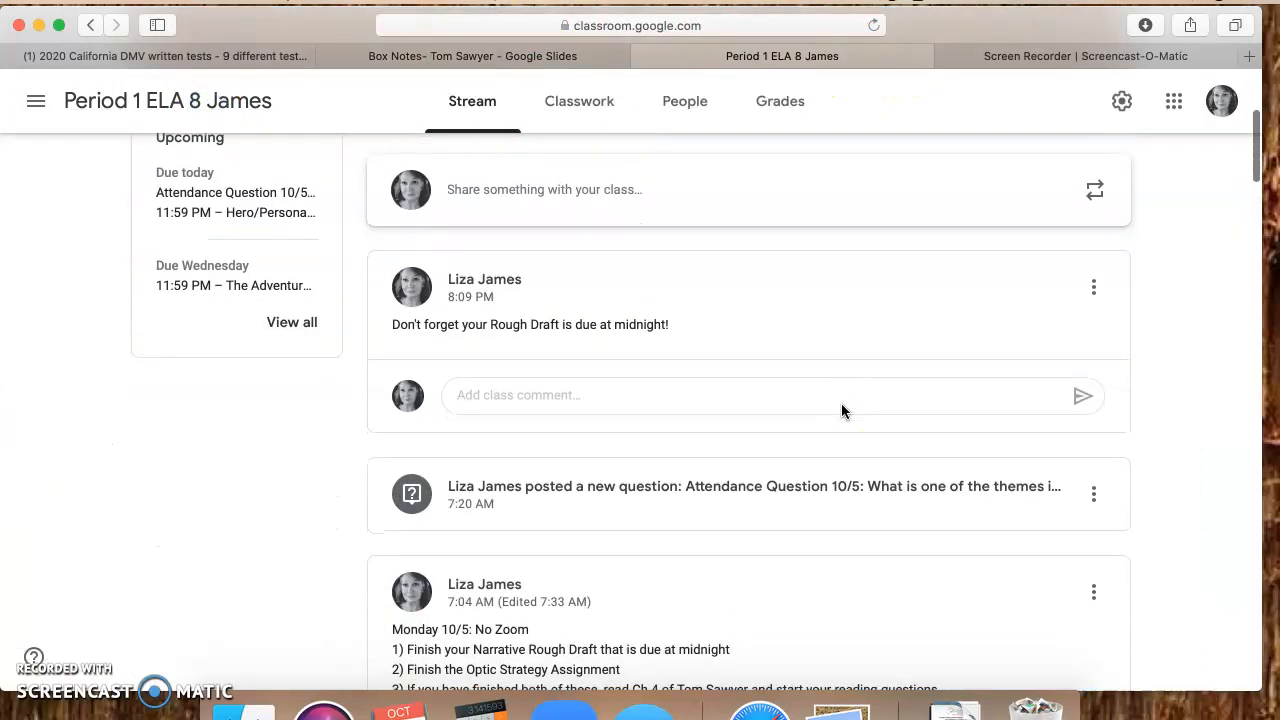
{"action": "scroll", "scroll_direction": "down", "scroll_amount": 3}
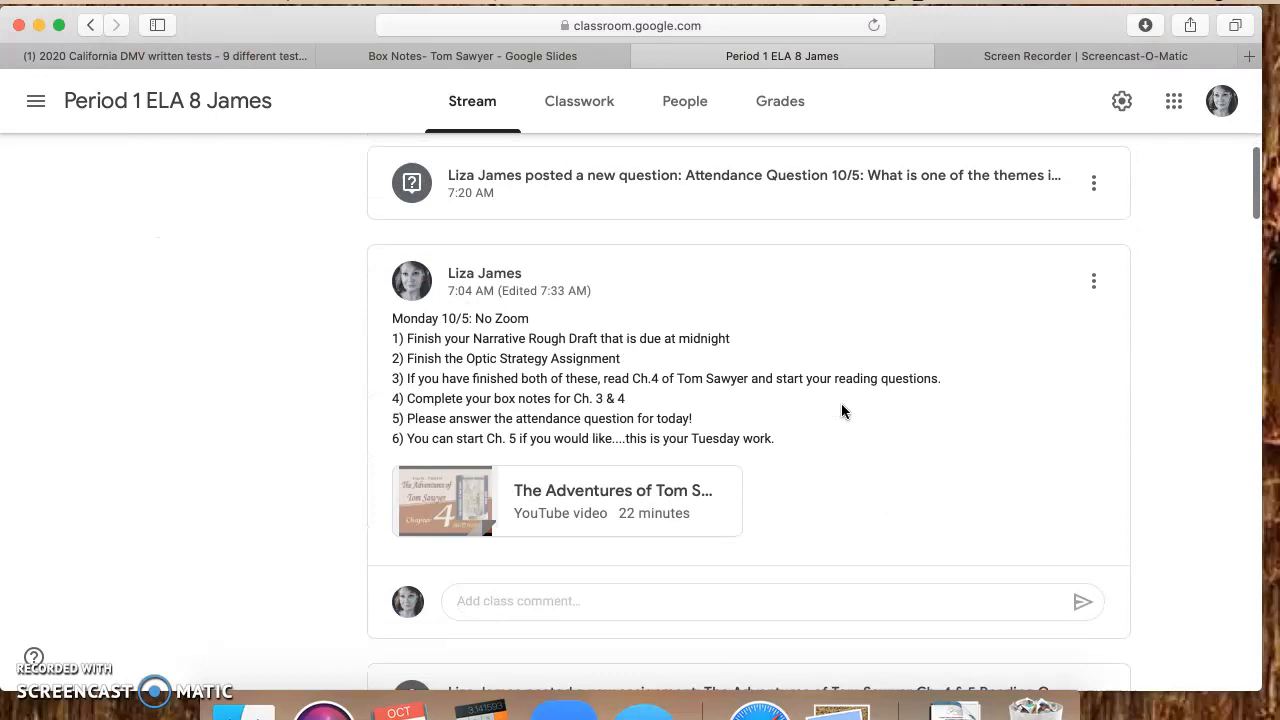
{"action": "scroll", "scroll_direction": "down", "scroll_amount": 3}
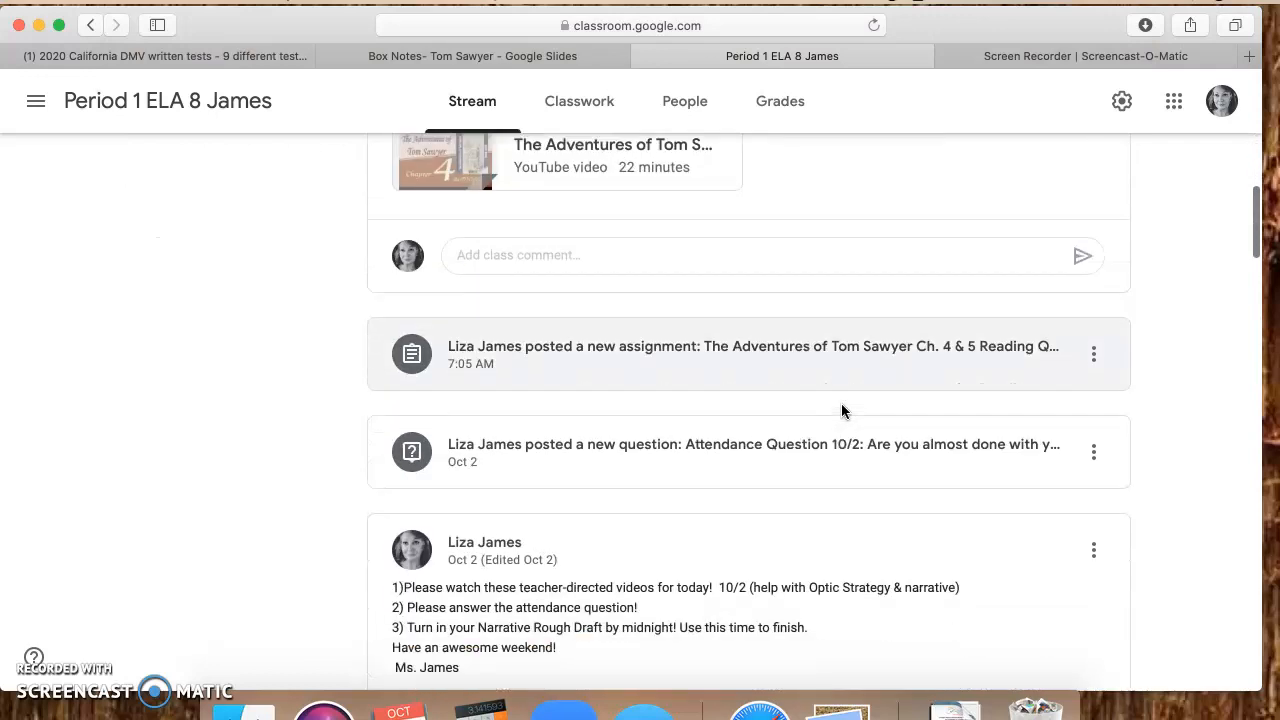
{"action": "scroll", "scroll_direction": "down", "scroll_amount": 3}
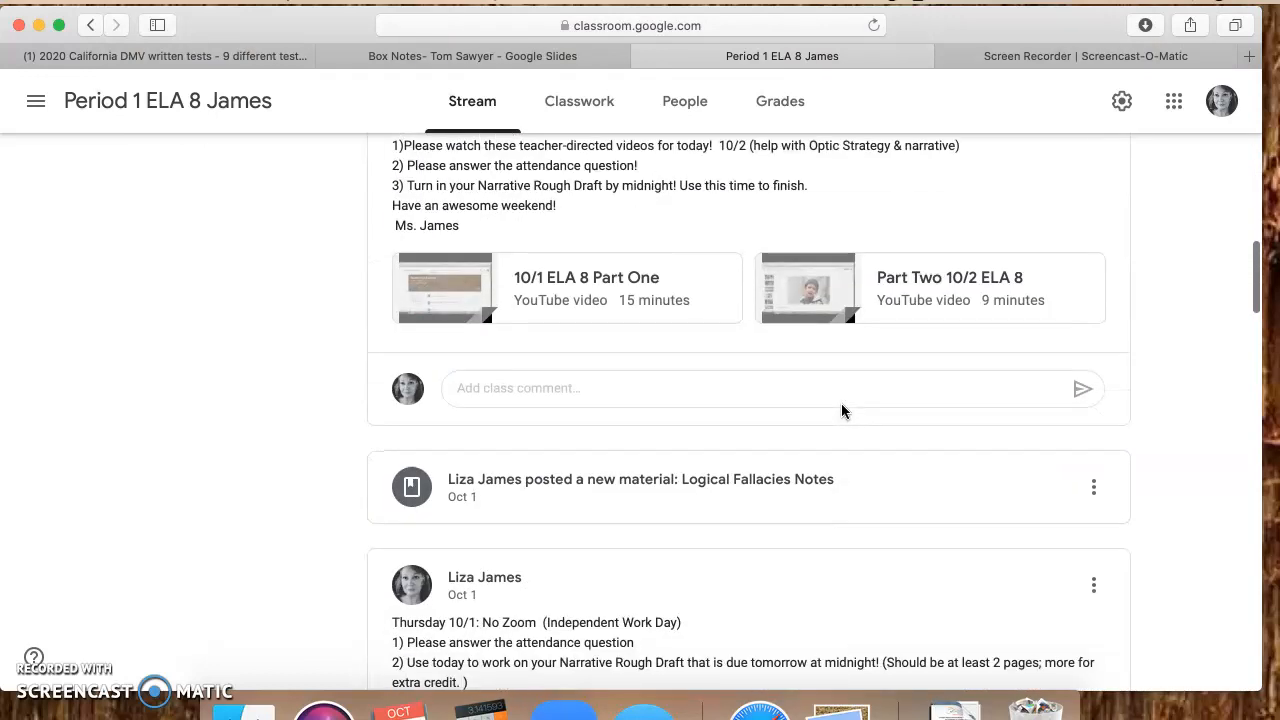
{"action": "scroll", "scroll_direction": "down", "scroll_amount": 3}
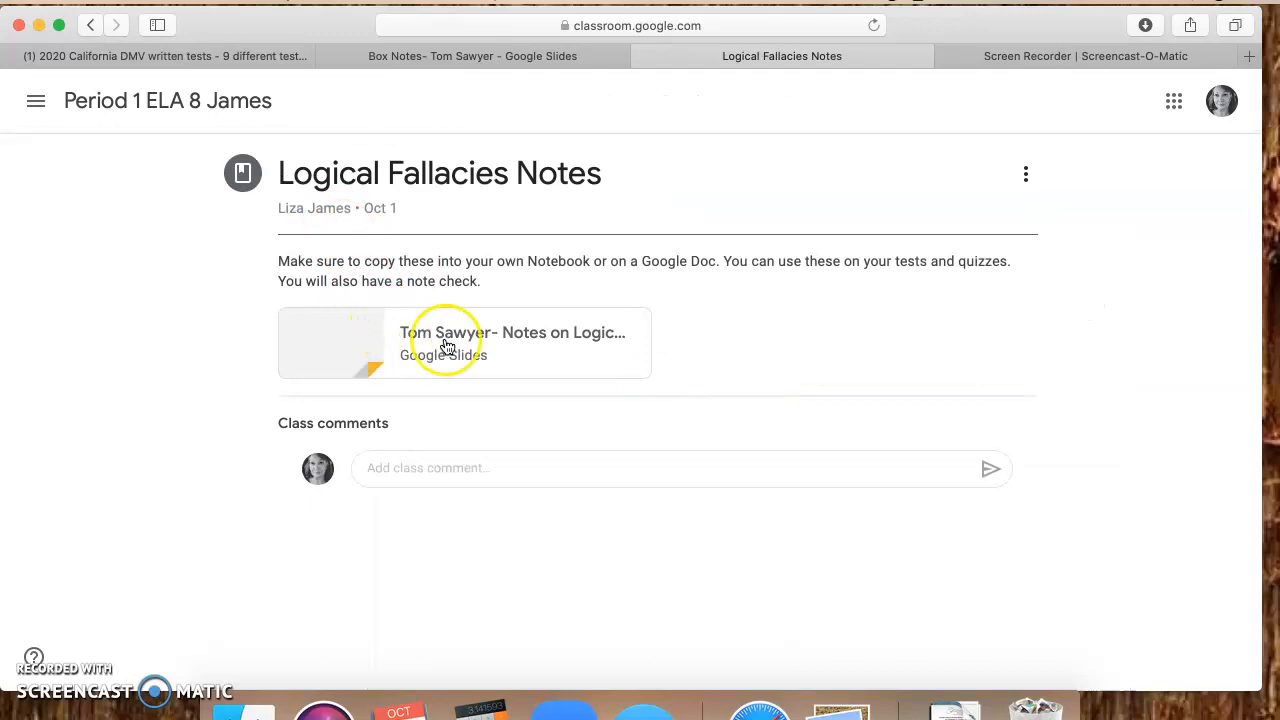
Step: Open the attached Tom Sawyer Logical Fallacies deck and show its 'What is a Logical Fallacy?' slide
{"action": "left_click", "coordinate": [464, 342]}
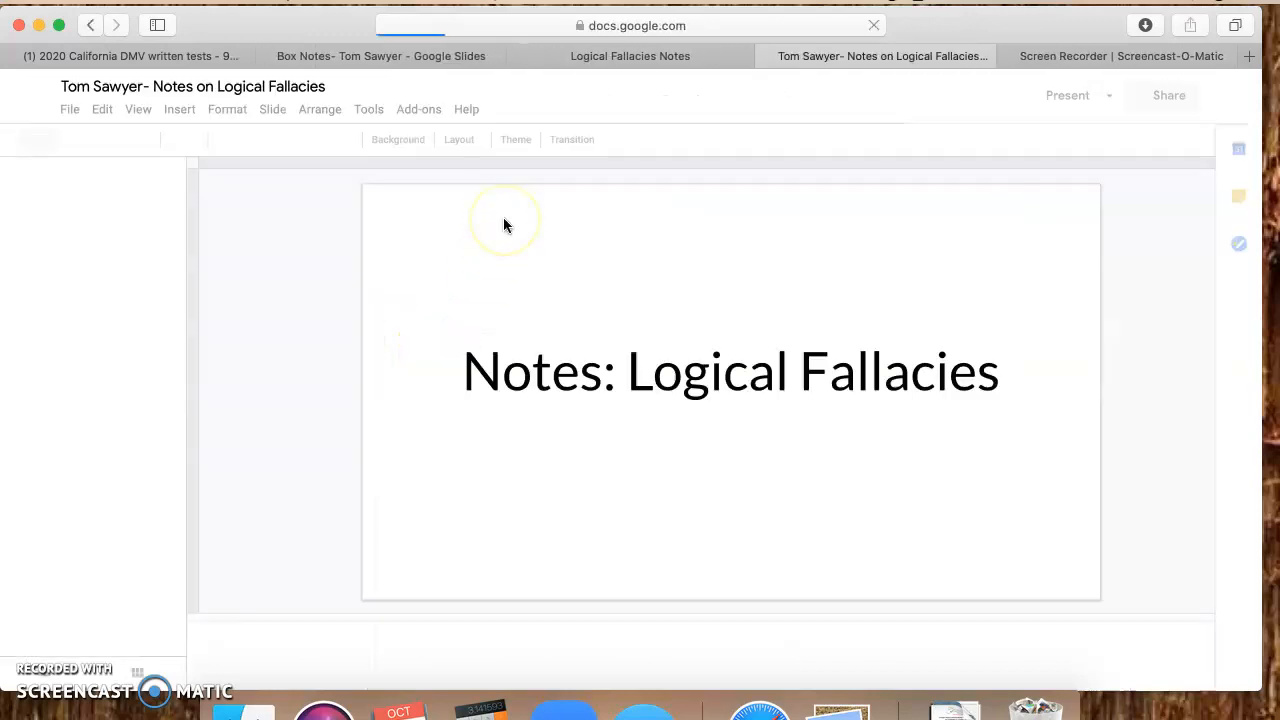
{"action": "mouse_move", "coordinate": [320, 336]}
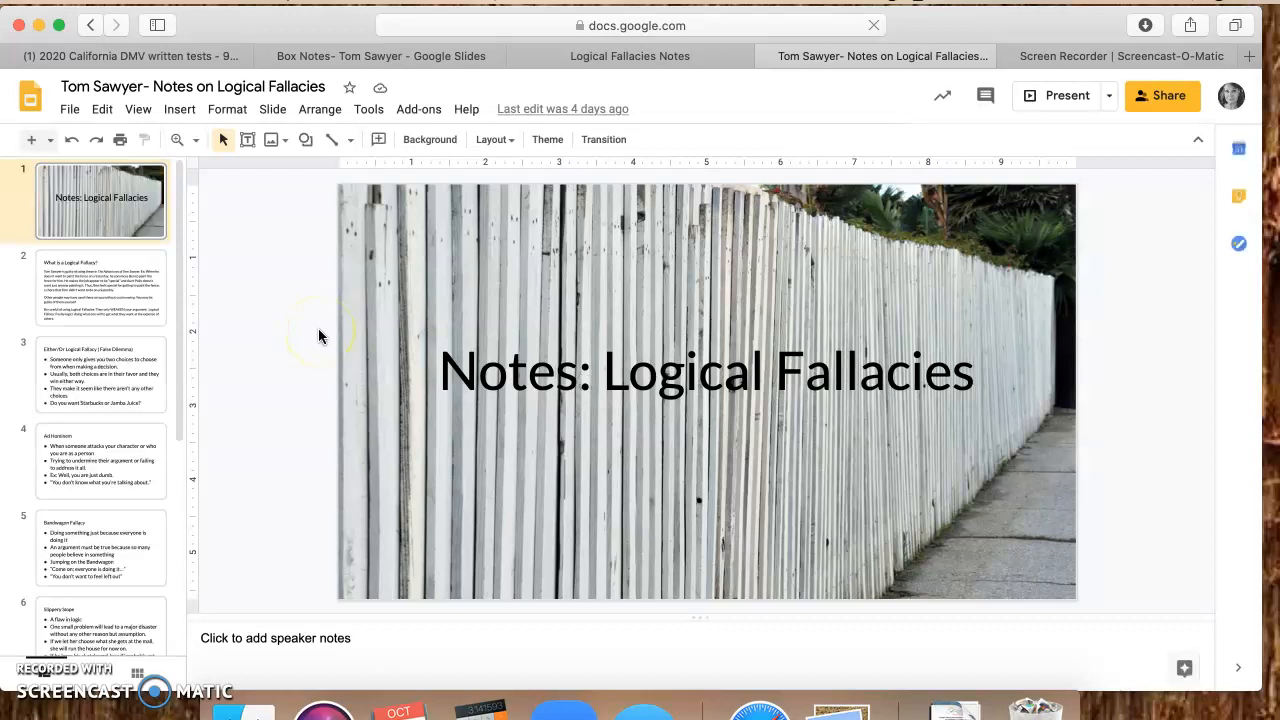
{"action": "left_click", "coordinate": [100, 288]}
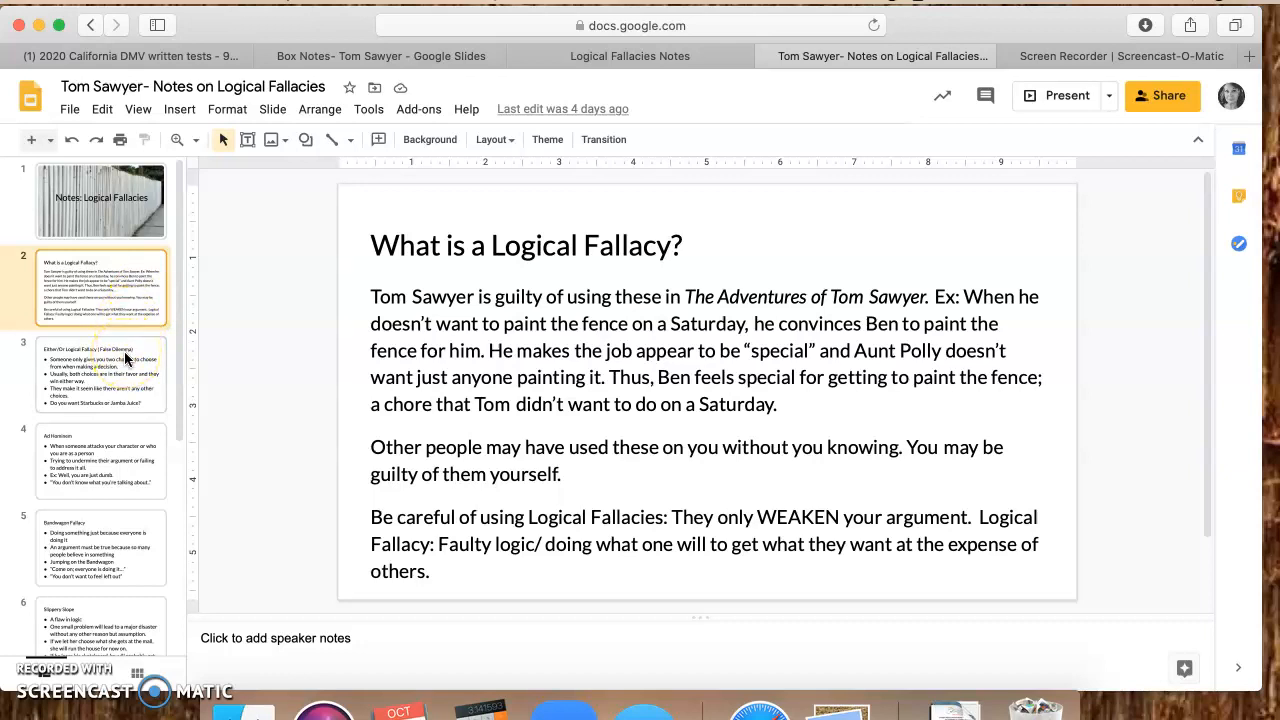
Step: Step through the fallacy slides — Either/Or, Ad Hominem, Circular Argument — up to Appeal to Authority
{"action": "left_click", "coordinate": [100, 374]}
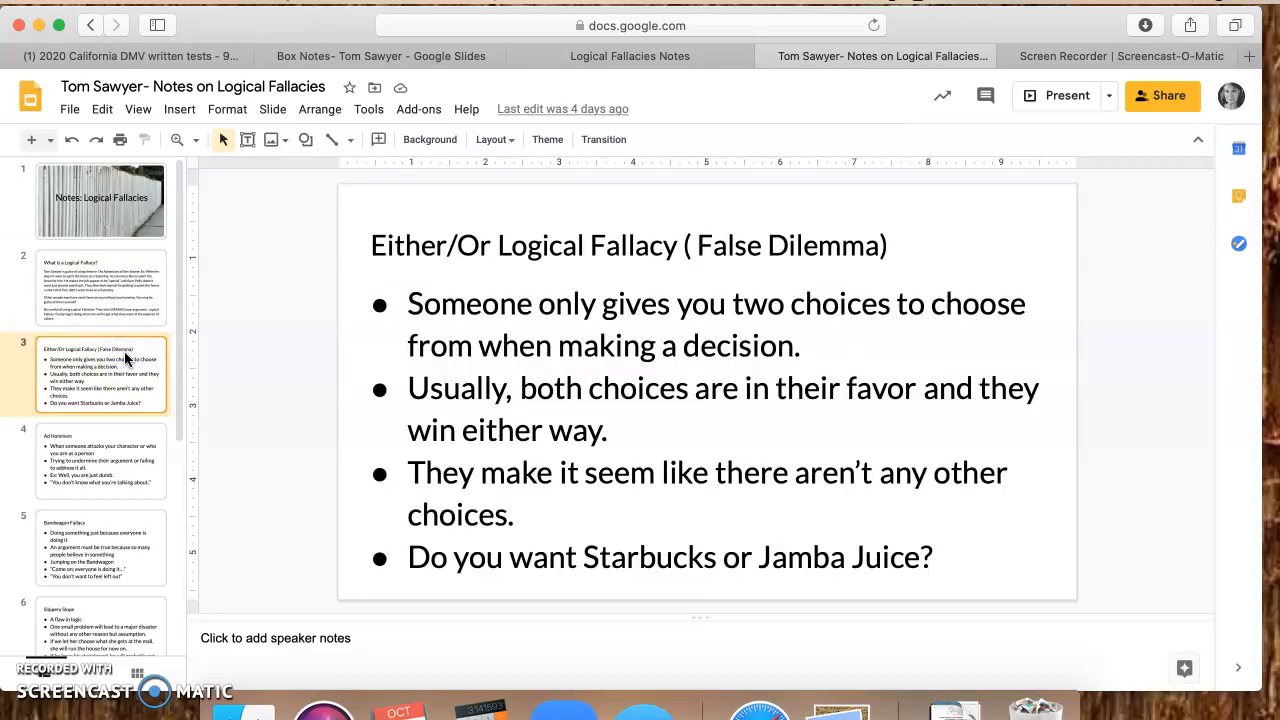
{"action": "left_click", "coordinate": [100, 460]}
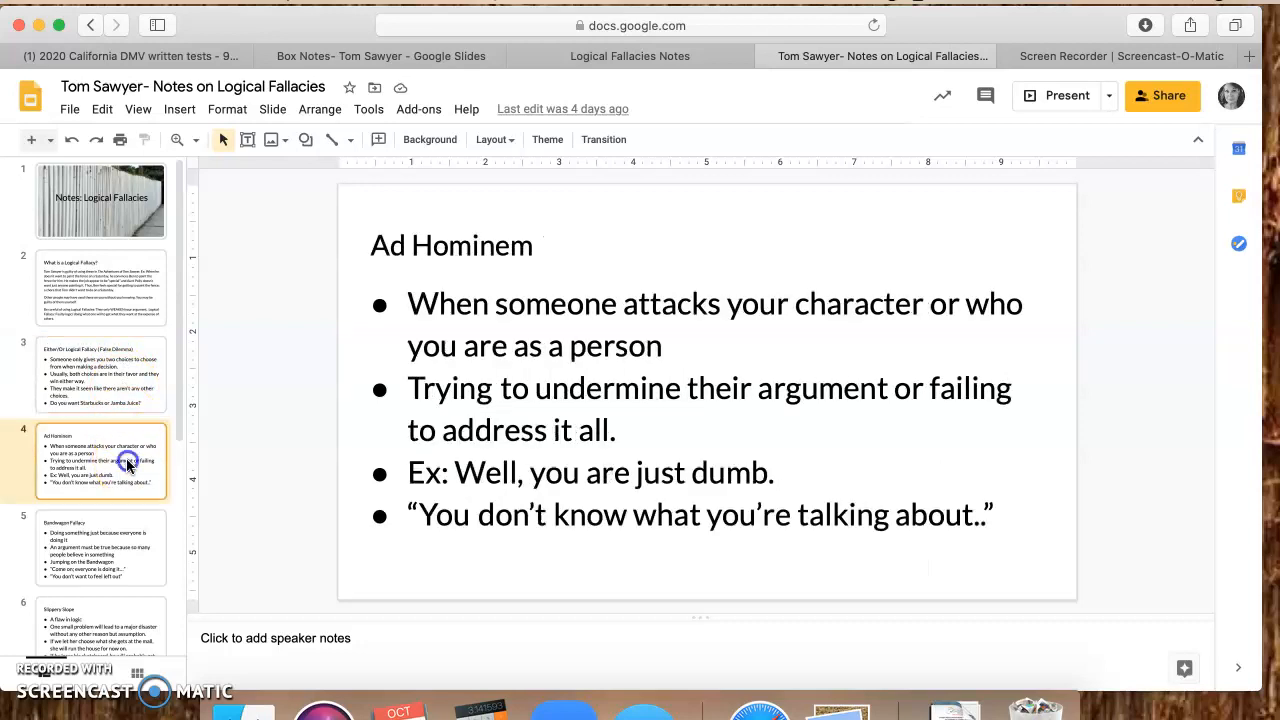
{"action": "left_click", "coordinate": [100, 470]}
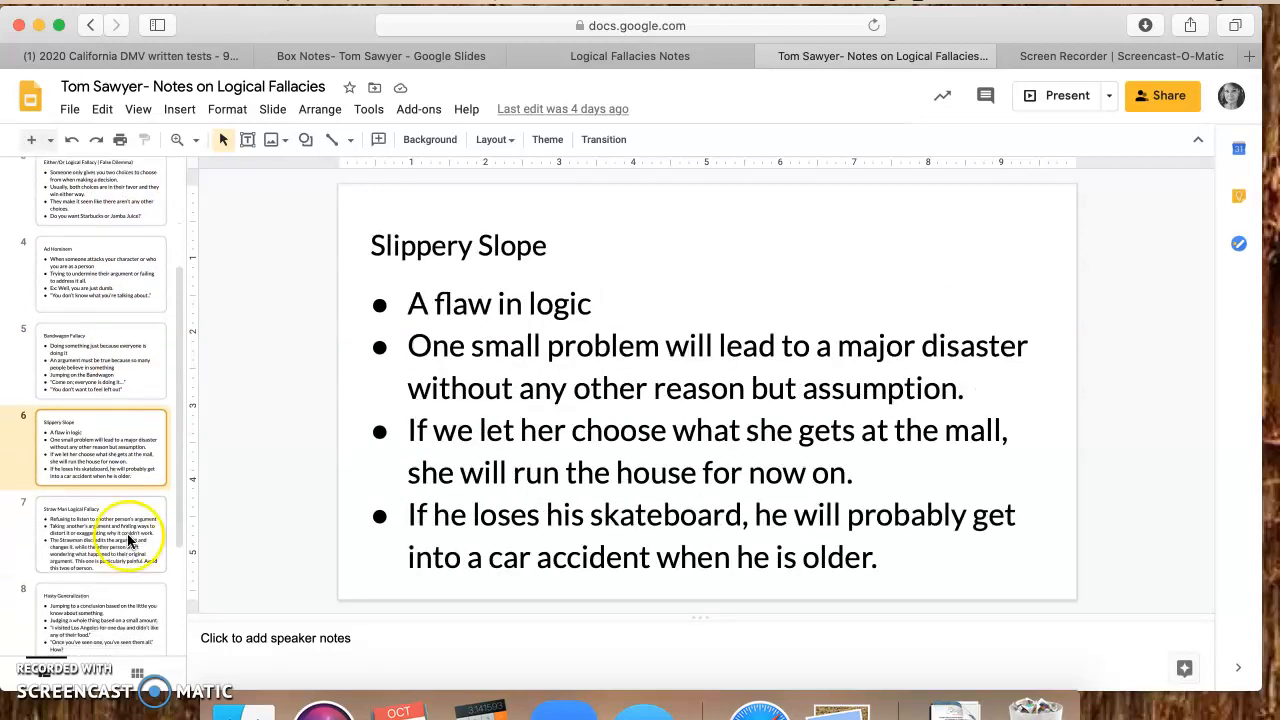
{"action": "left_click", "coordinate": [100, 532]}
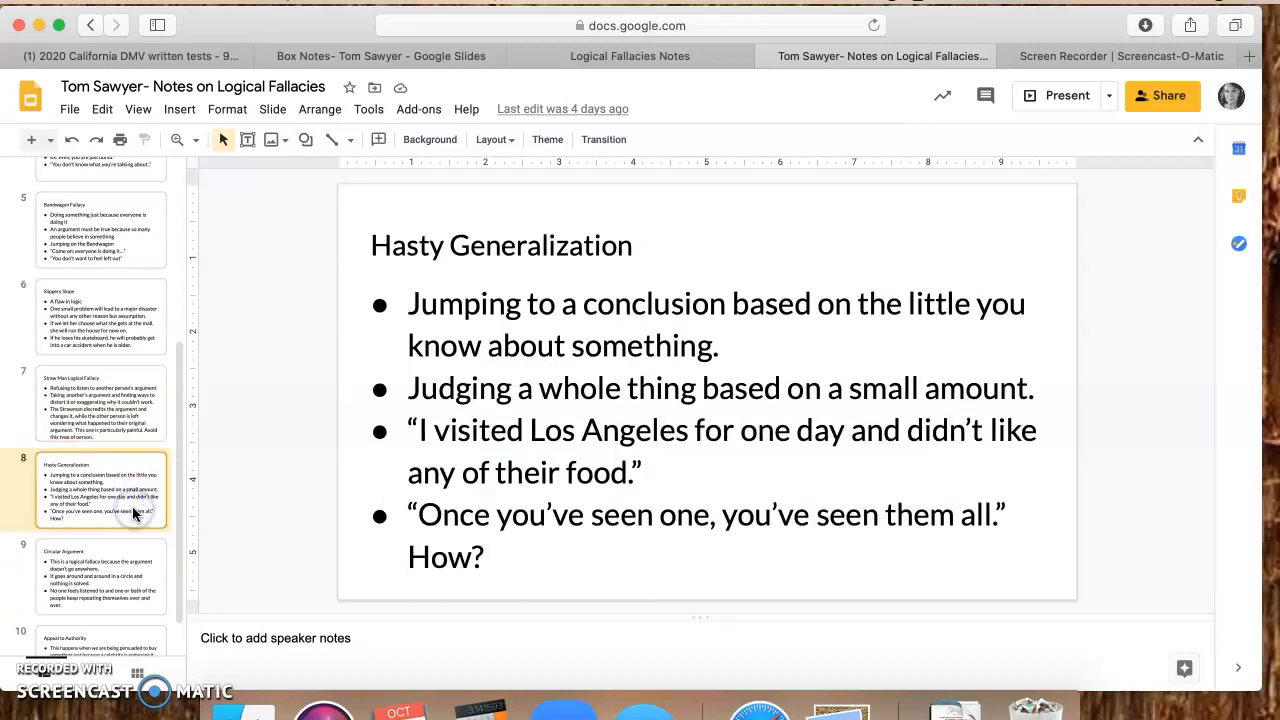
{"action": "left_click", "coordinate": [100, 524]}
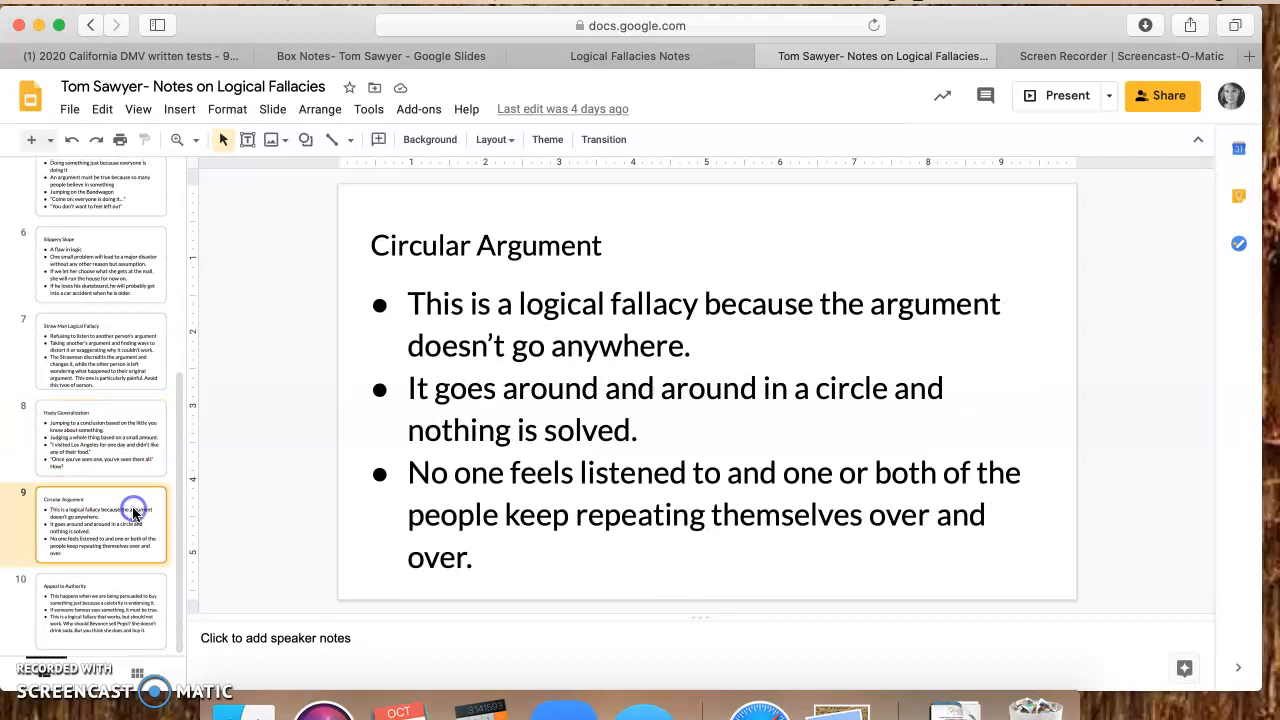
{"action": "left_click", "coordinate": [100, 610]}
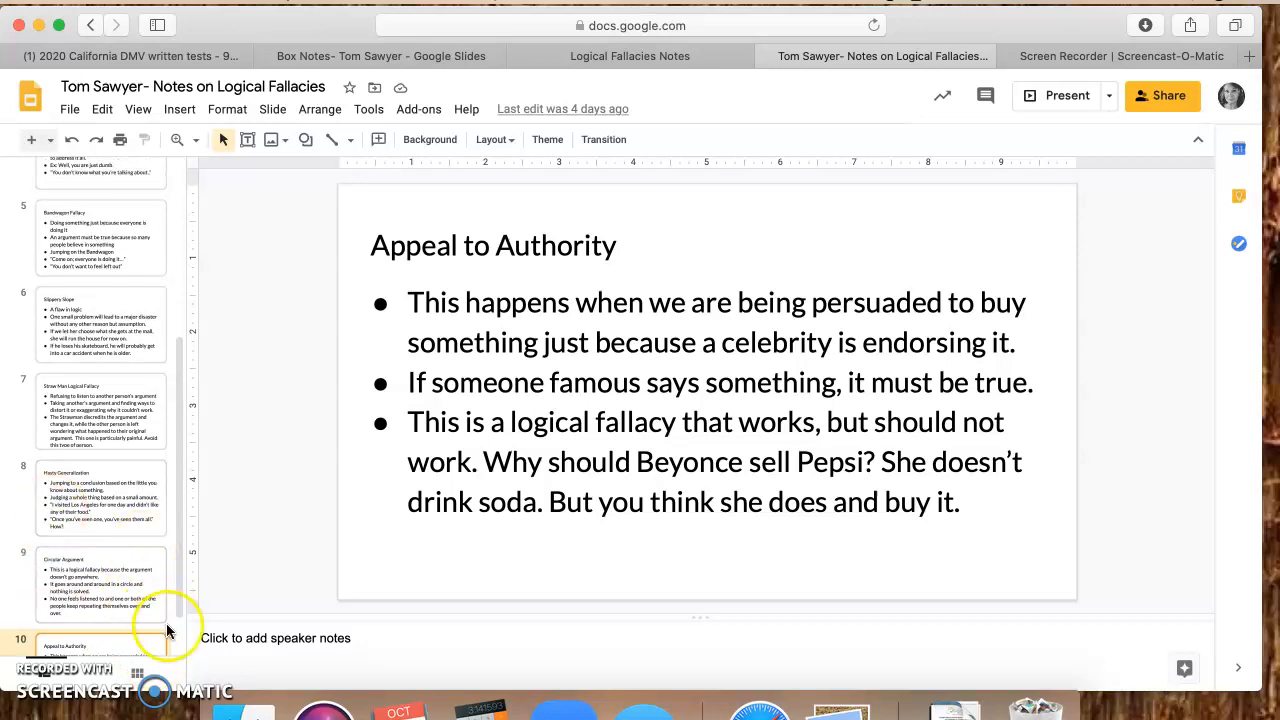
Step: Return the fallacies deck to its Notes: Logical Fallacies title slide, then switch back to the Box Notes deck
{"action": "scroll", "scroll_direction": "up", "scroll_amount": 3}
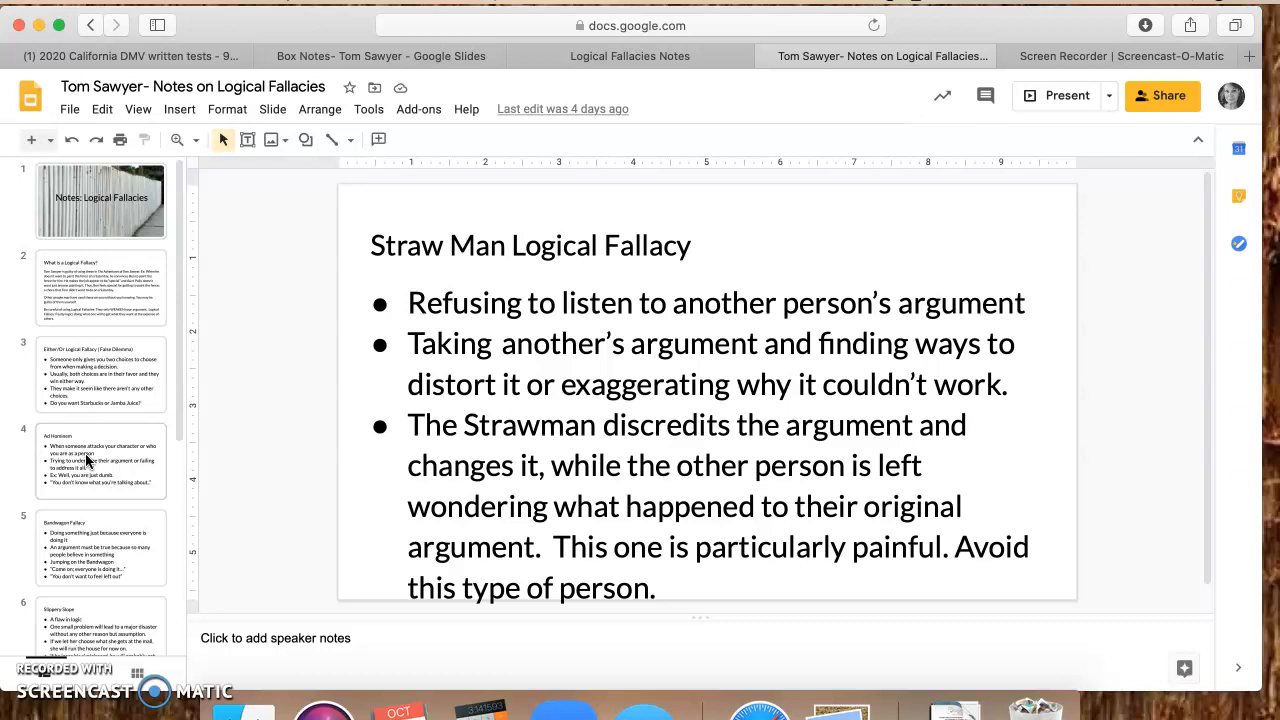
{"action": "left_click", "coordinate": [100, 288]}
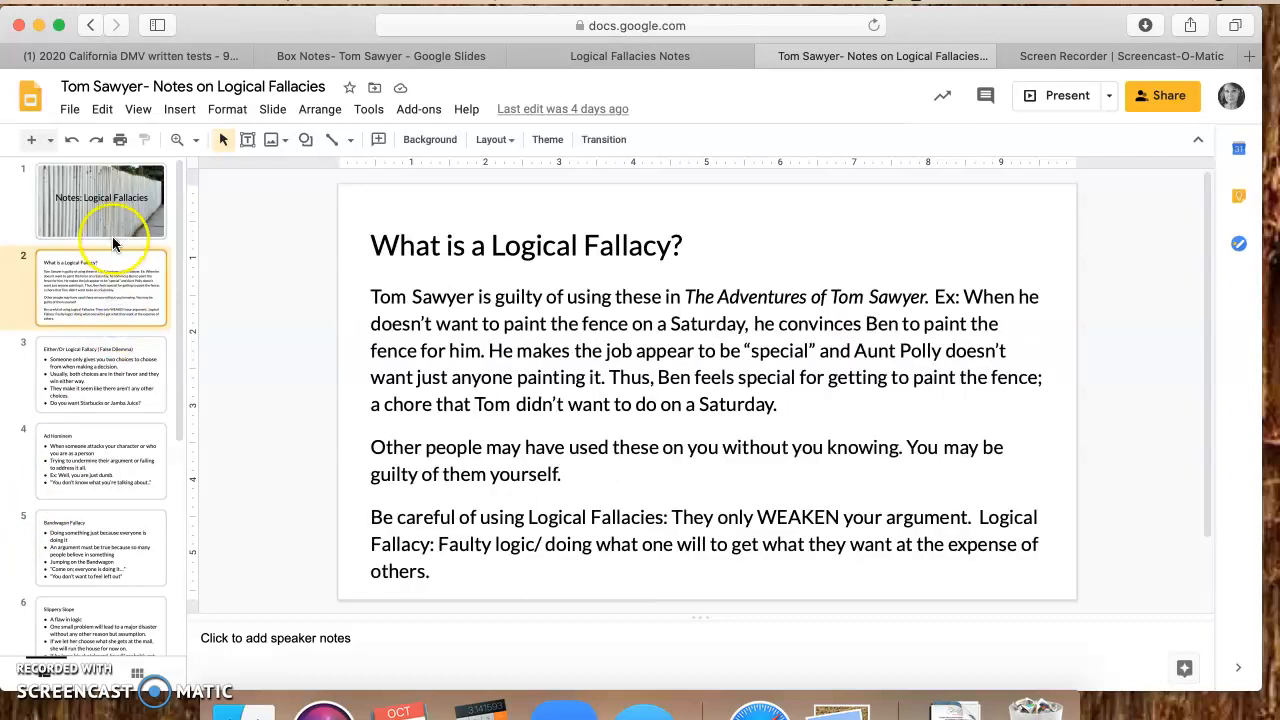
{"action": "left_click", "coordinate": [100, 198]}
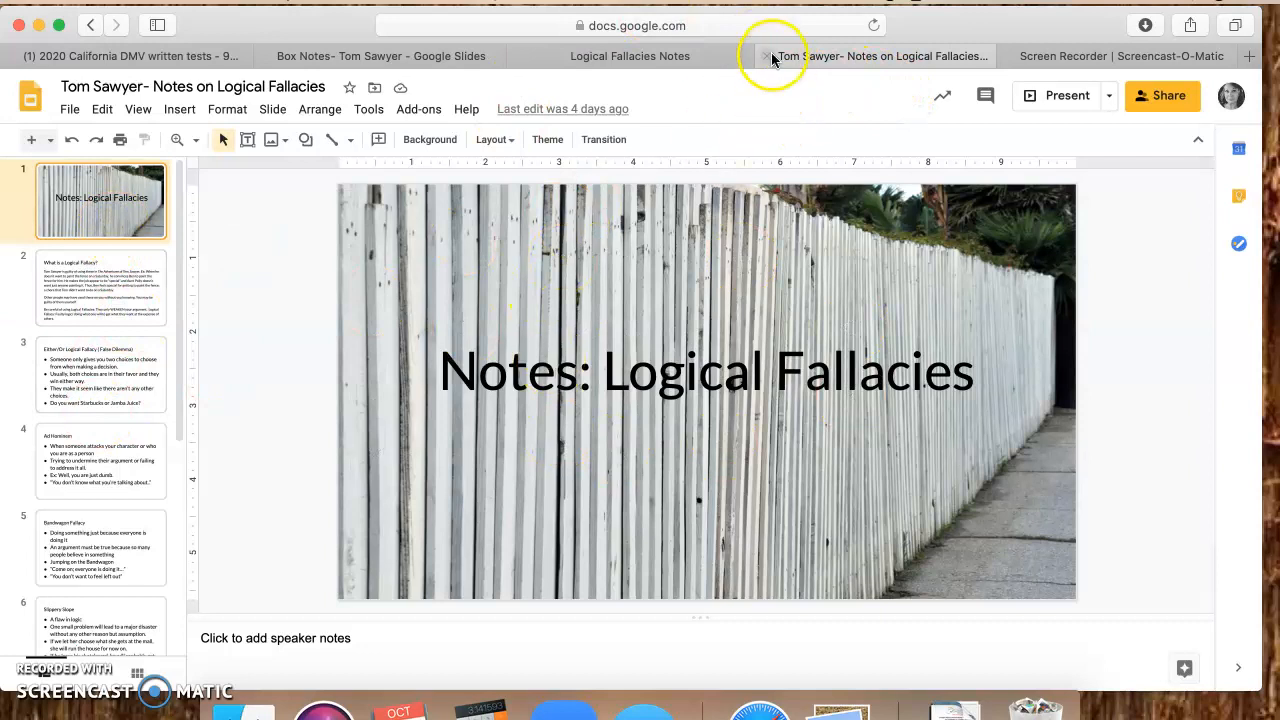
{"action": "left_click", "coordinate": [768, 56]}
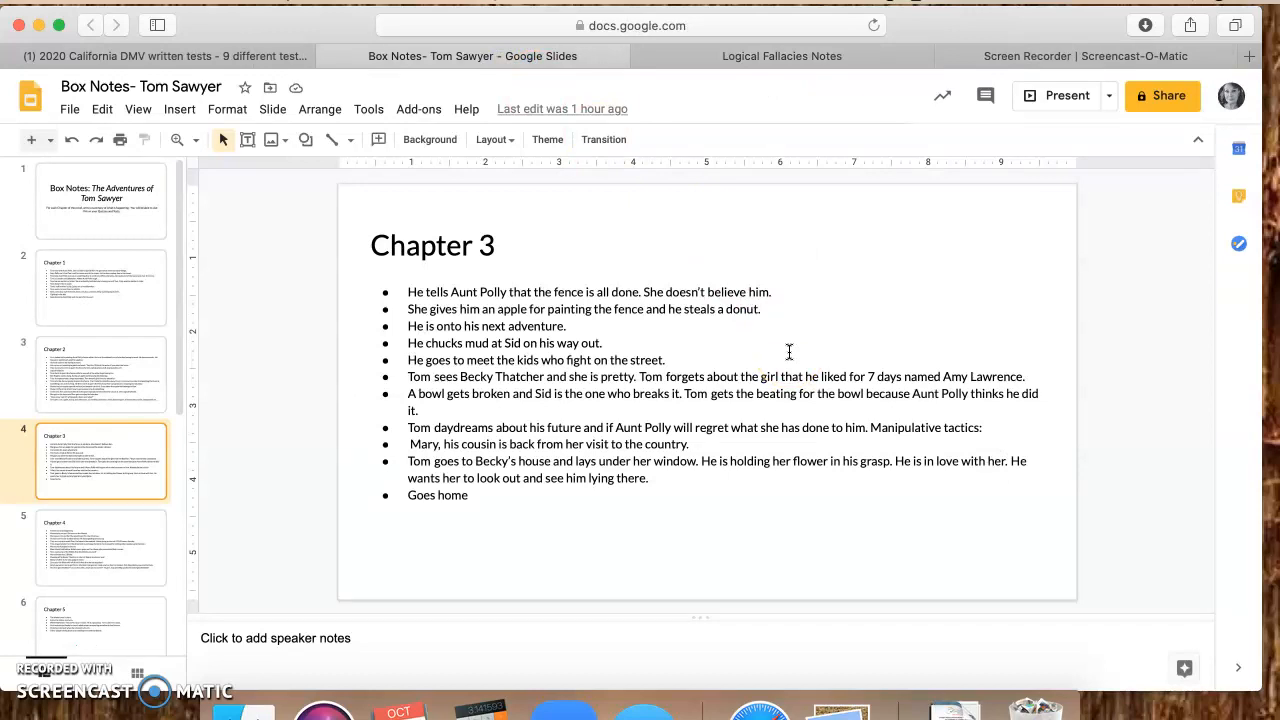
{"action": "mouse_move", "coordinate": [864, 352]}
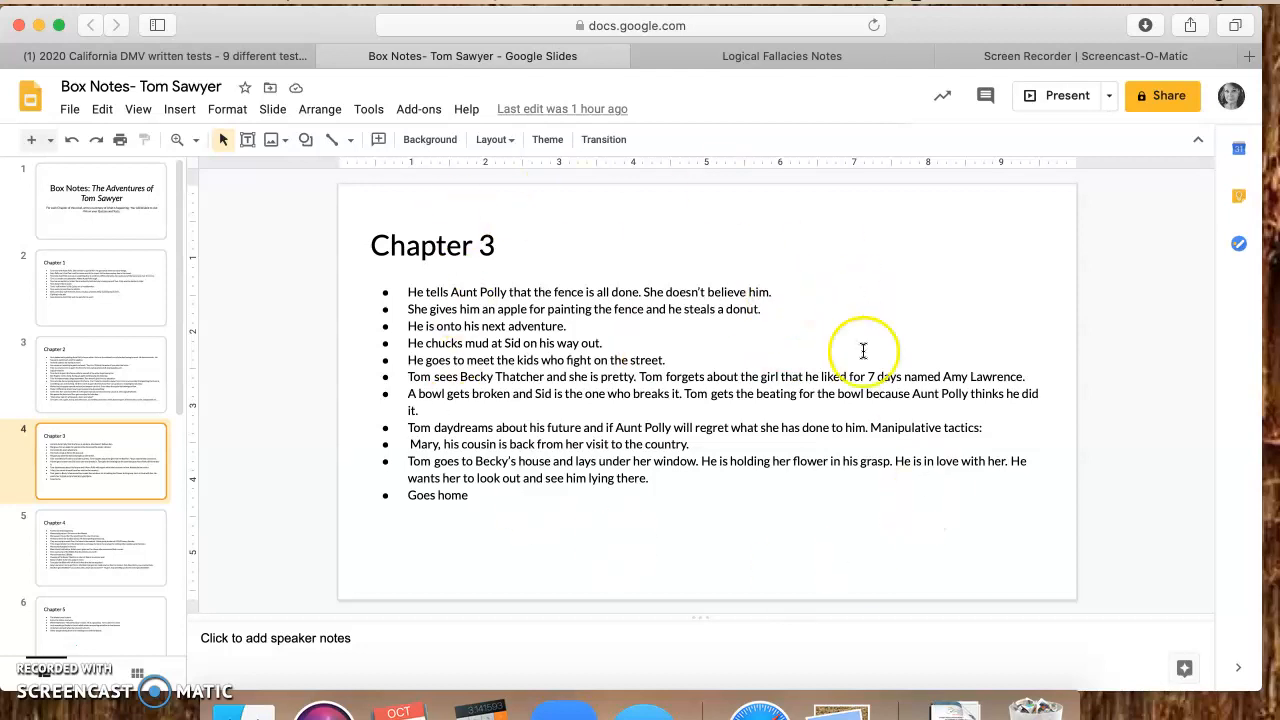
{"action": "mouse_move", "coordinate": [668, 228]}
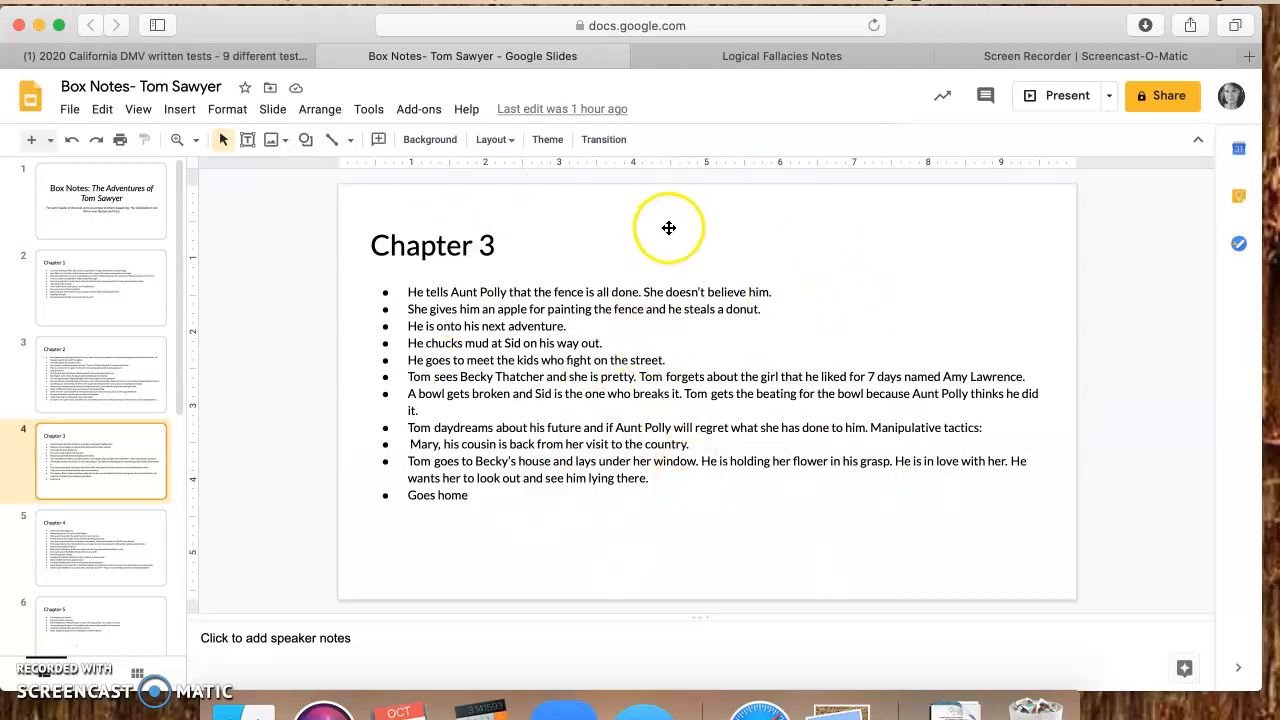
{"action": "mouse_move", "coordinate": [712, 276]}
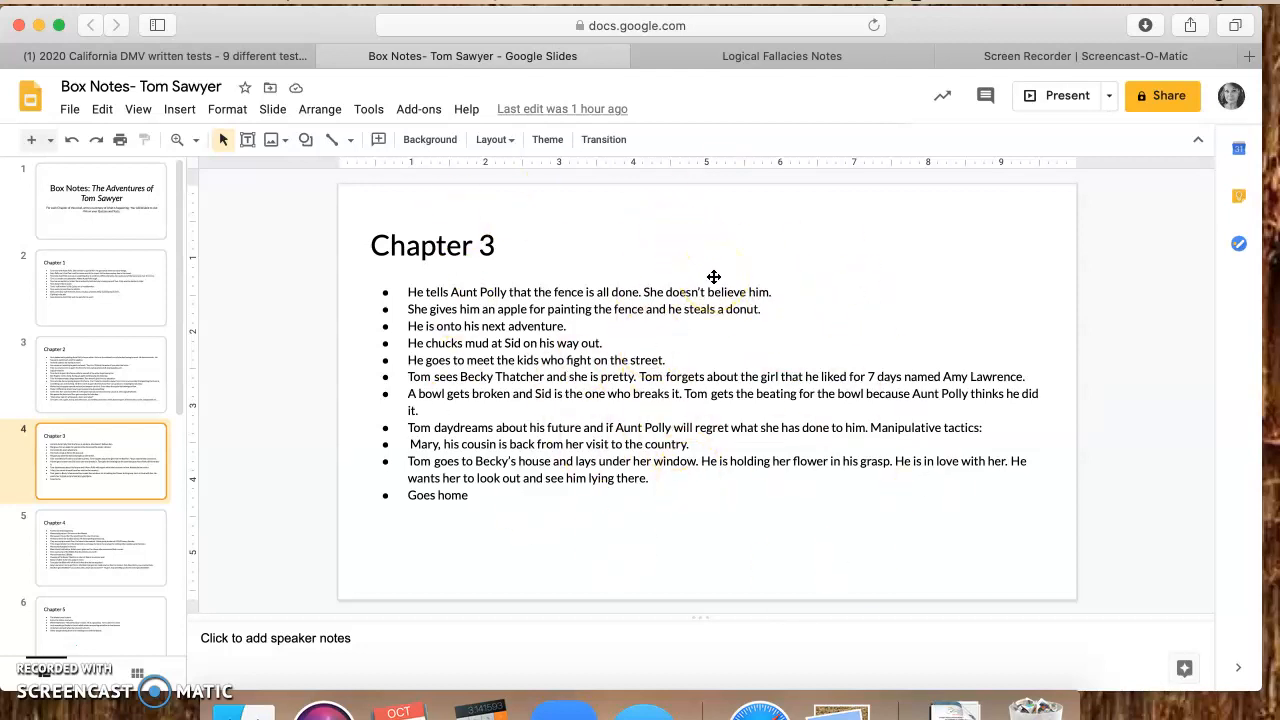
Step: From the class Stream, open the Tom Sawyer Ch. 4 & 5 Reading Questions student work (2 of 25 turned in)
{"action": "left_click", "coordinate": [782, 56]}
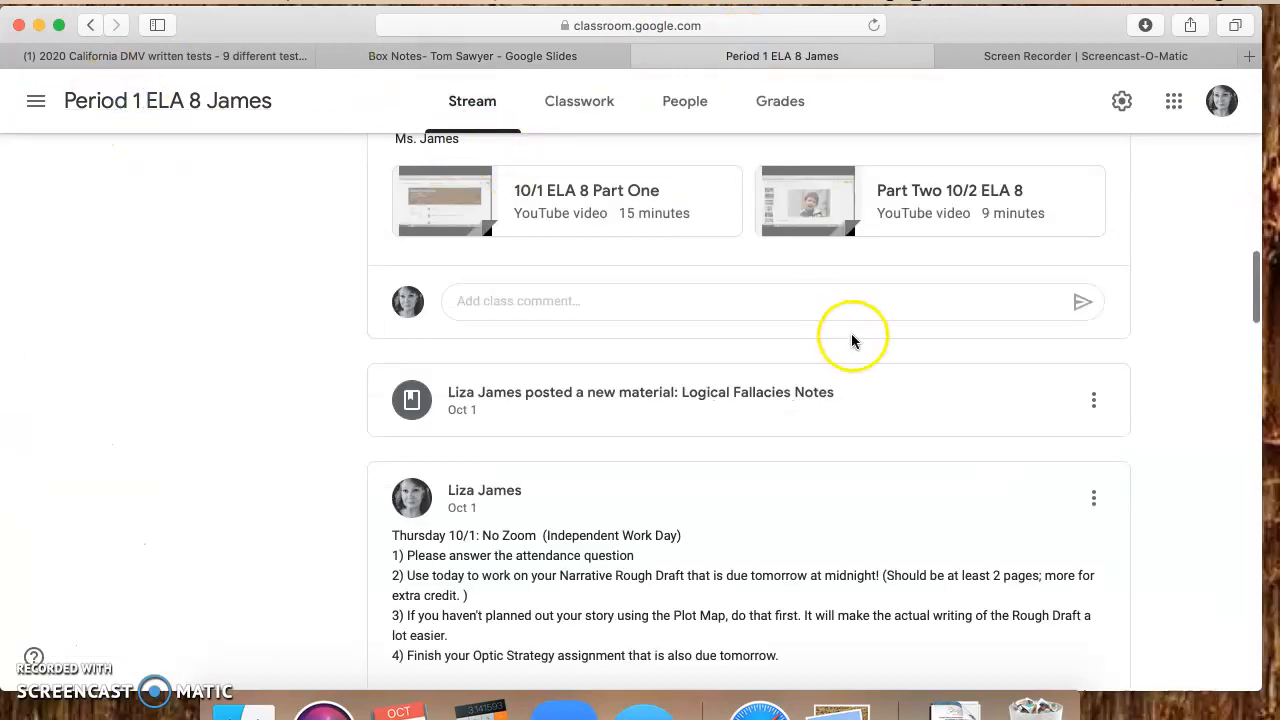
{"action": "scroll", "scroll_direction": "up", "scroll_amount": 3}
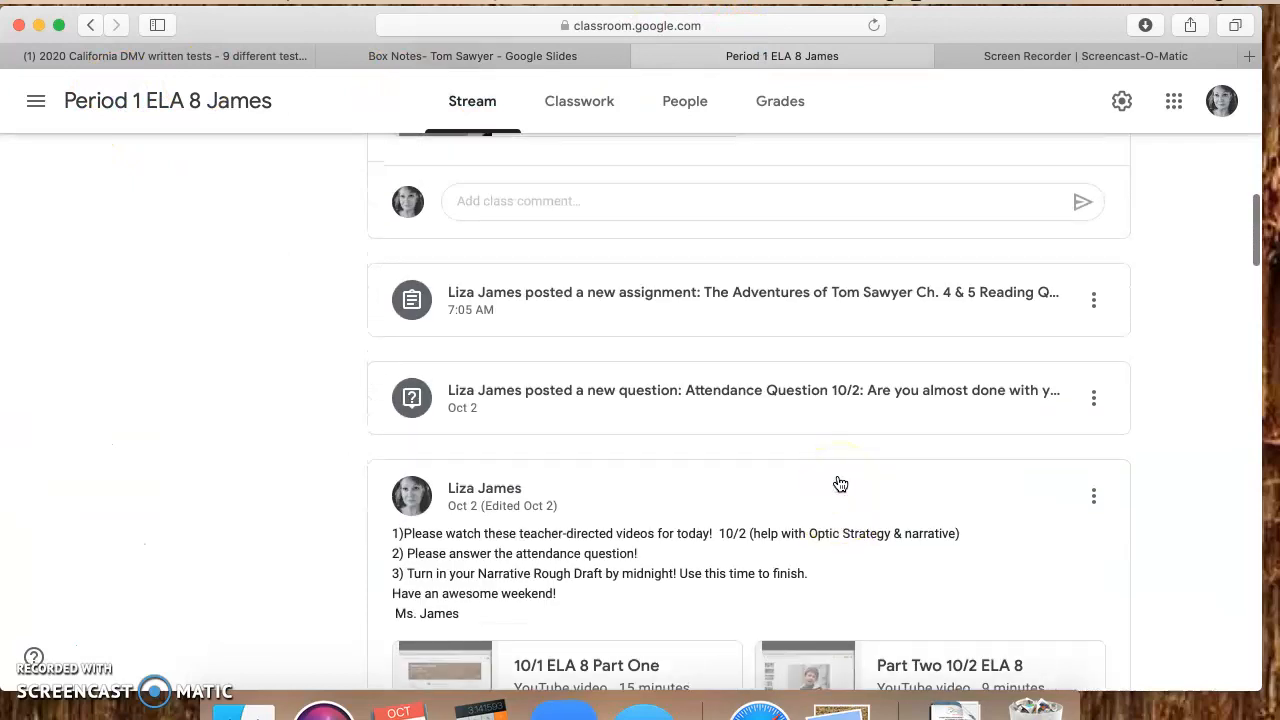
{"action": "left_click", "coordinate": [752, 292]}
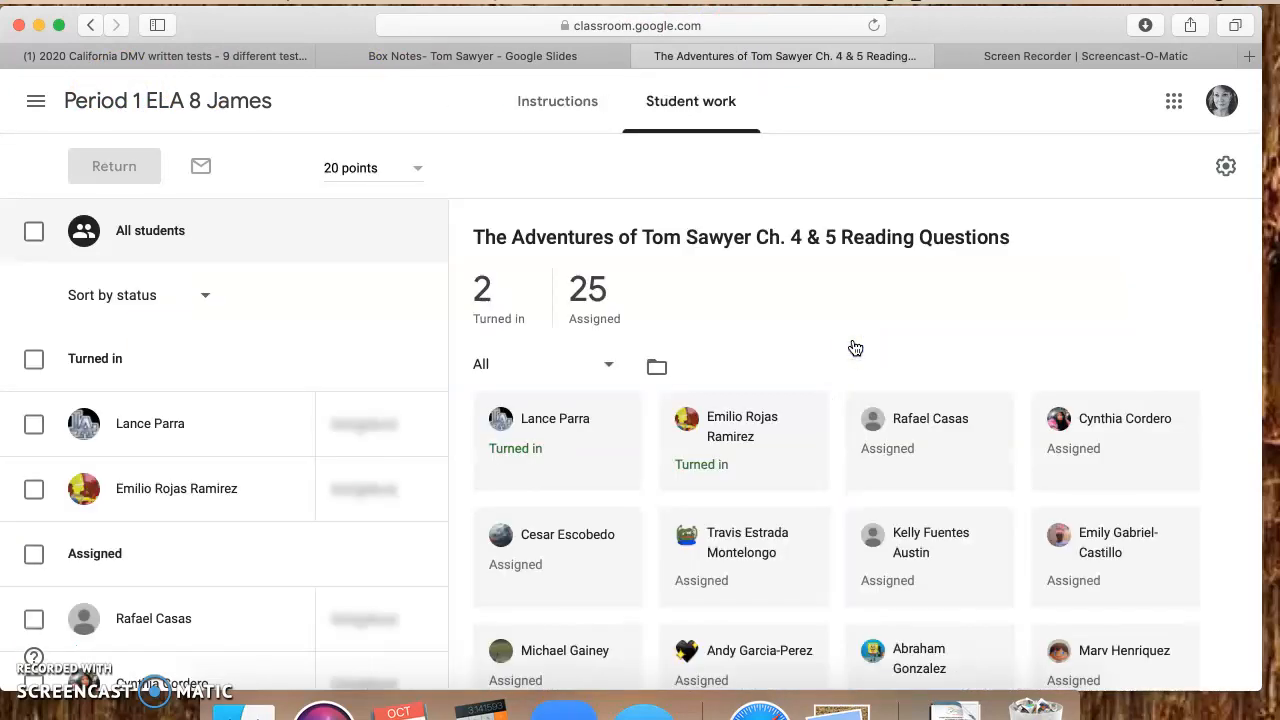
Step: Show the Ch. 4 & 5 Reading Questions instructions: 20 points, due Oct 7, two PDFs
{"action": "left_click", "coordinate": [556, 100]}
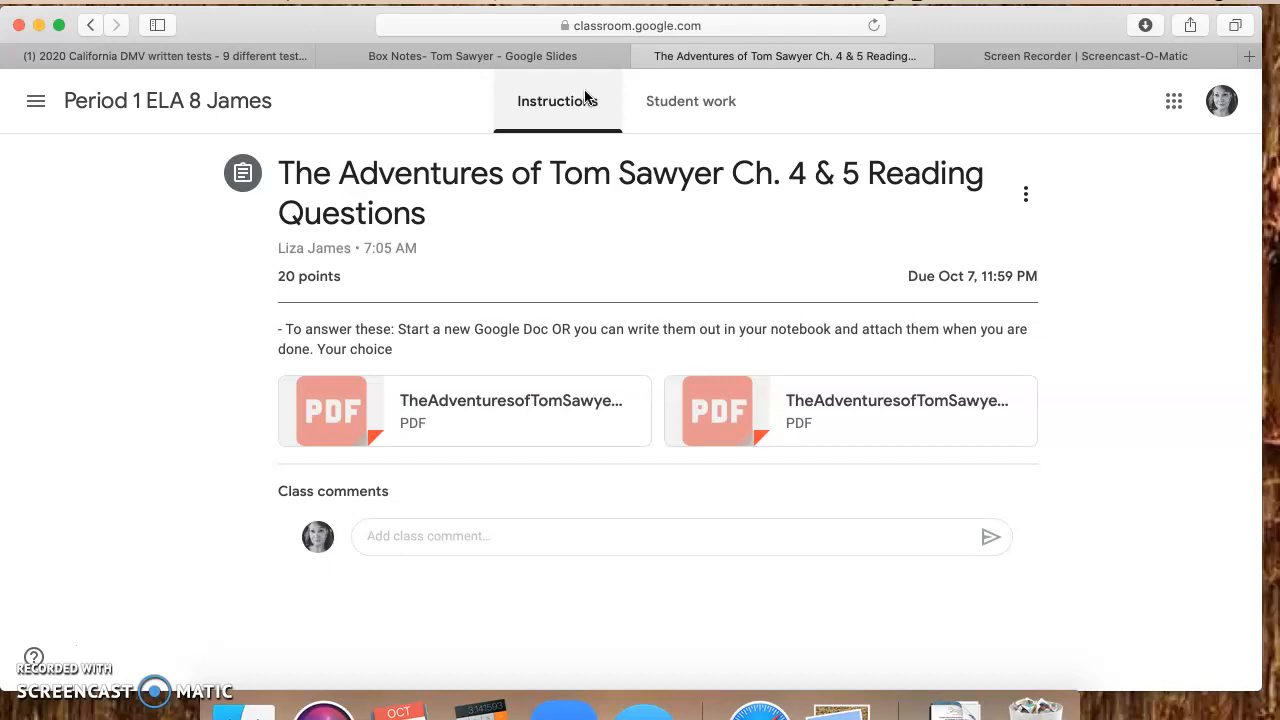
{"action": "mouse_move", "coordinate": [582, 96]}
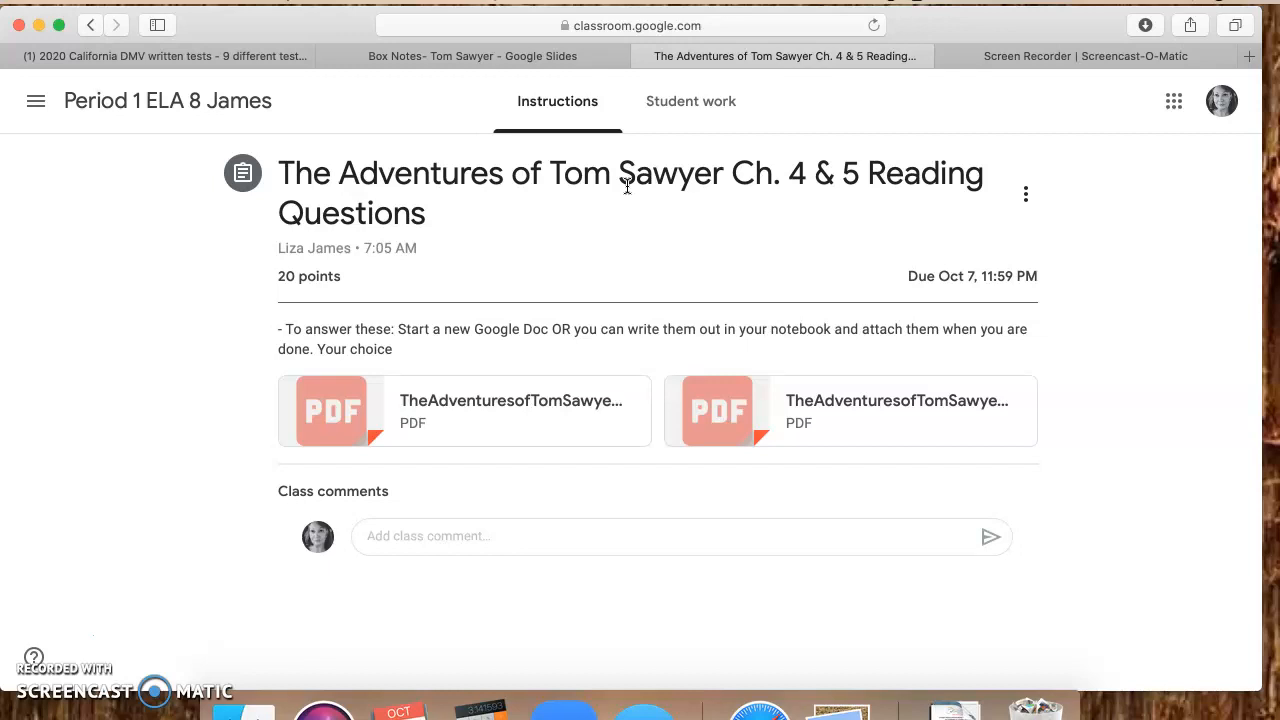
Step: Return to the Box Notes deck and show the Chapter 1 slide on Tom and Aunt Polly
{"action": "left_click", "coordinate": [472, 56]}
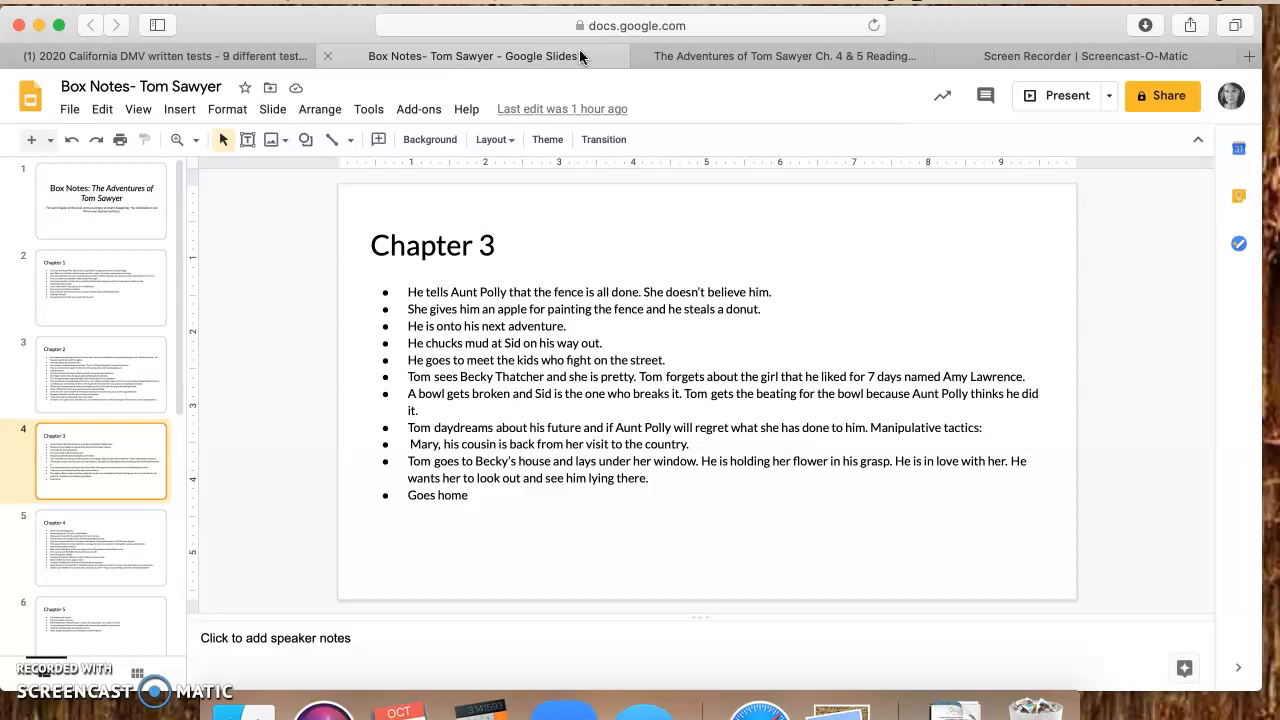
{"action": "mouse_move", "coordinate": [24, 276]}
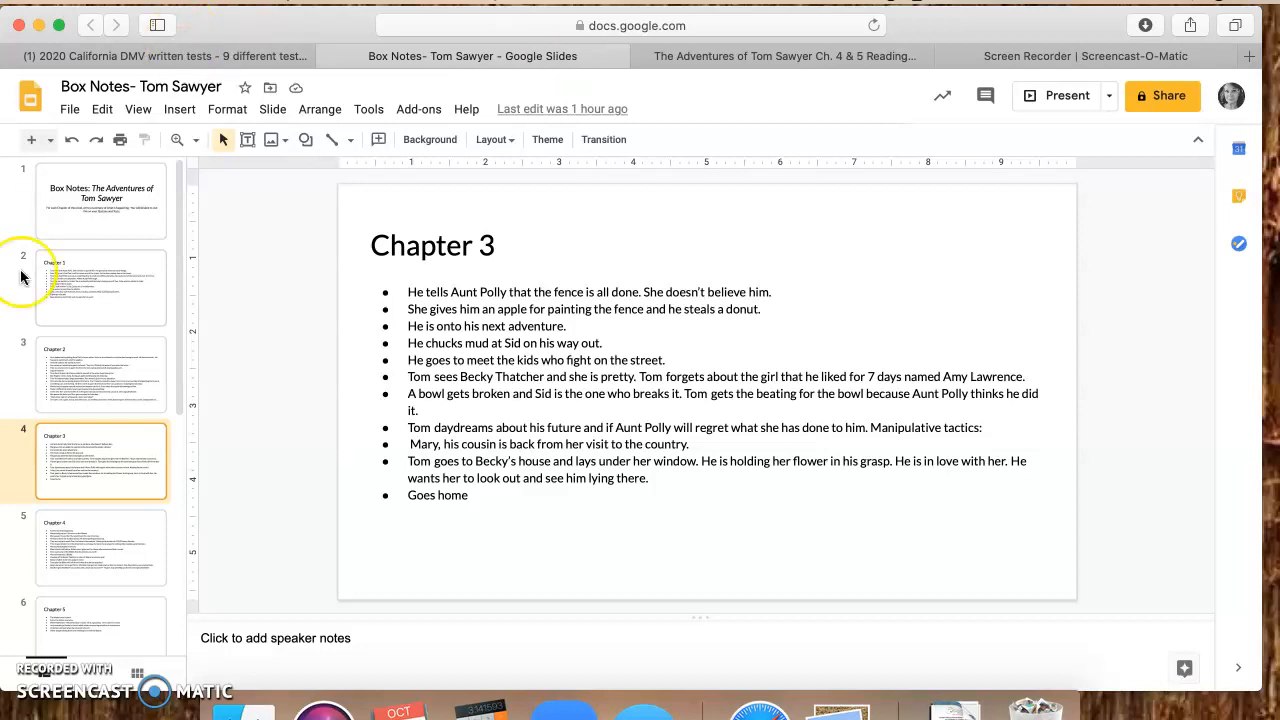
{"action": "left_click", "coordinate": [100, 288]}
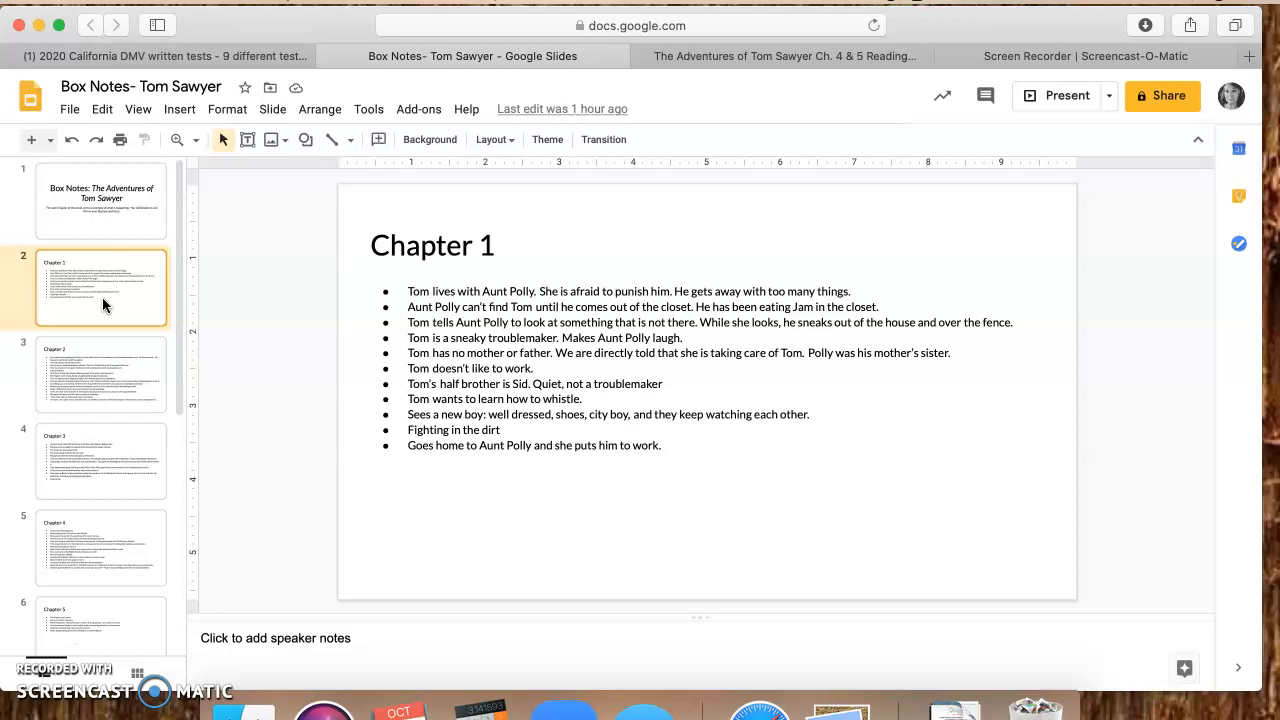
Step: Show the Chapter 2 slide on Tom whitewashing Aunt Polly's fence and logical fallacies
{"action": "left_click", "coordinate": [100, 374]}
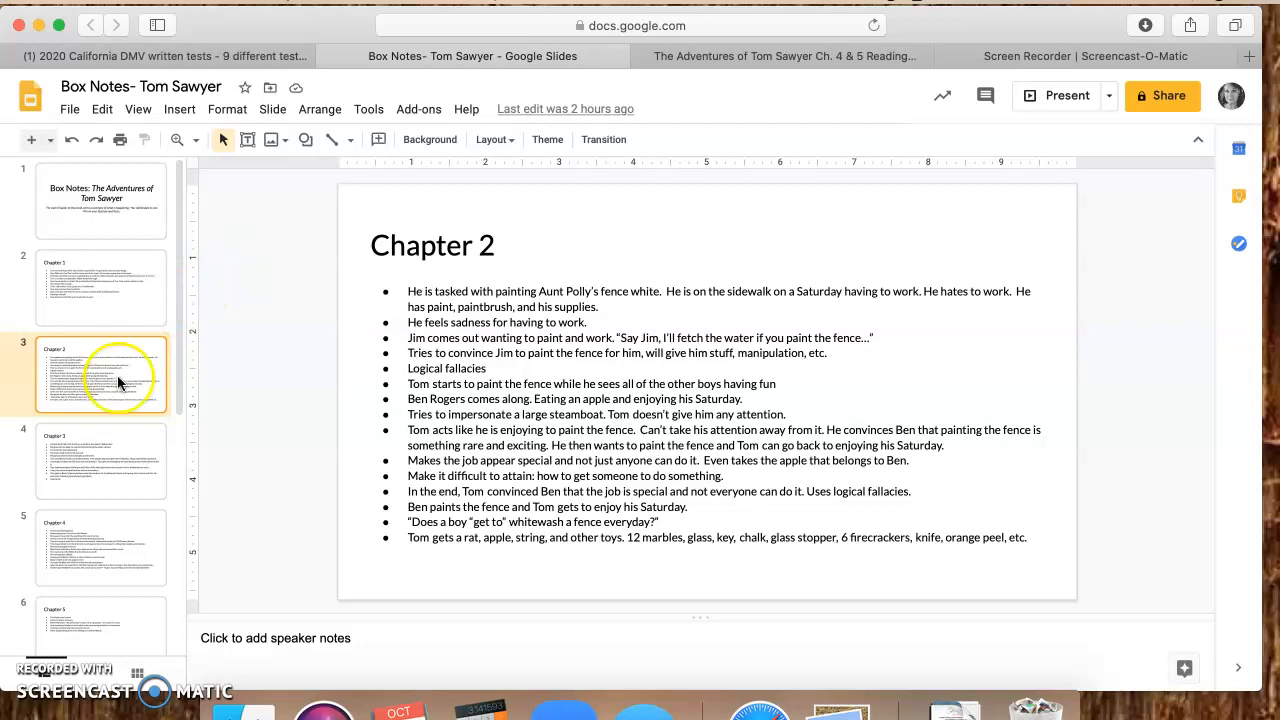
{"action": "left_click", "coordinate": [100, 460]}
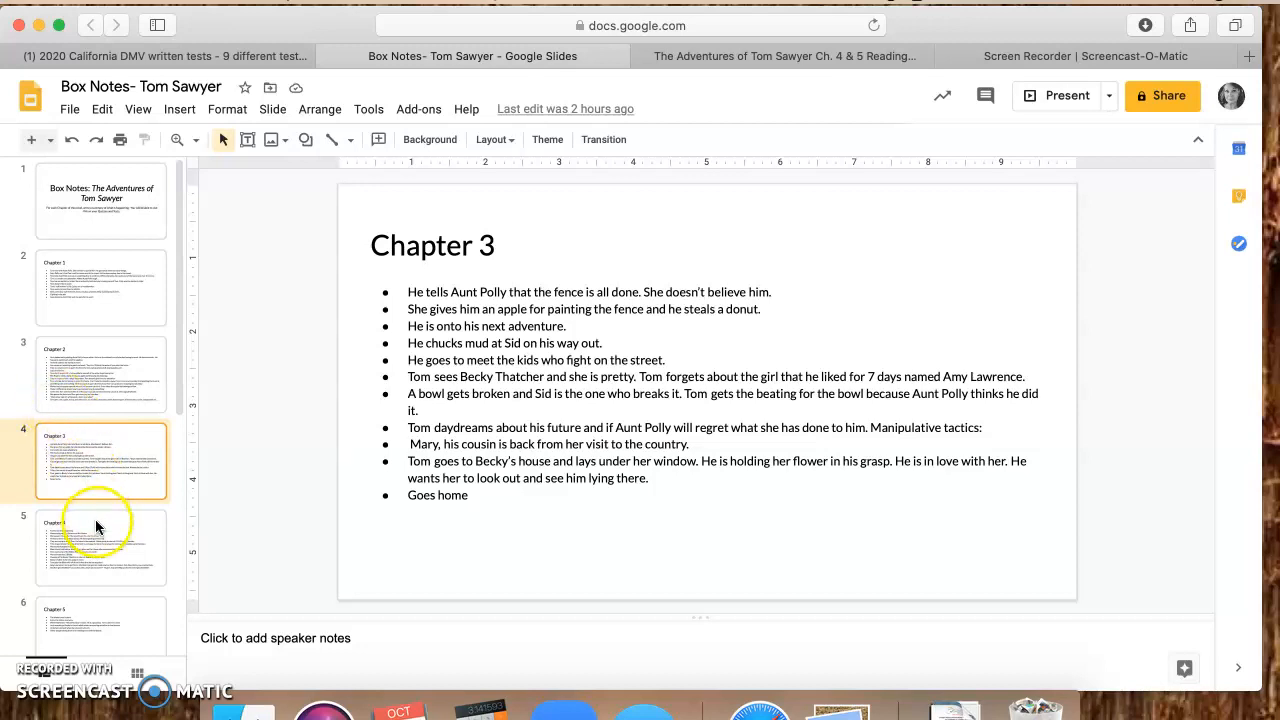
Step: Review the Chapter 4 slide, then show the Chapter 5 slide about church and the beetle
{"action": "left_click", "coordinate": [100, 548]}
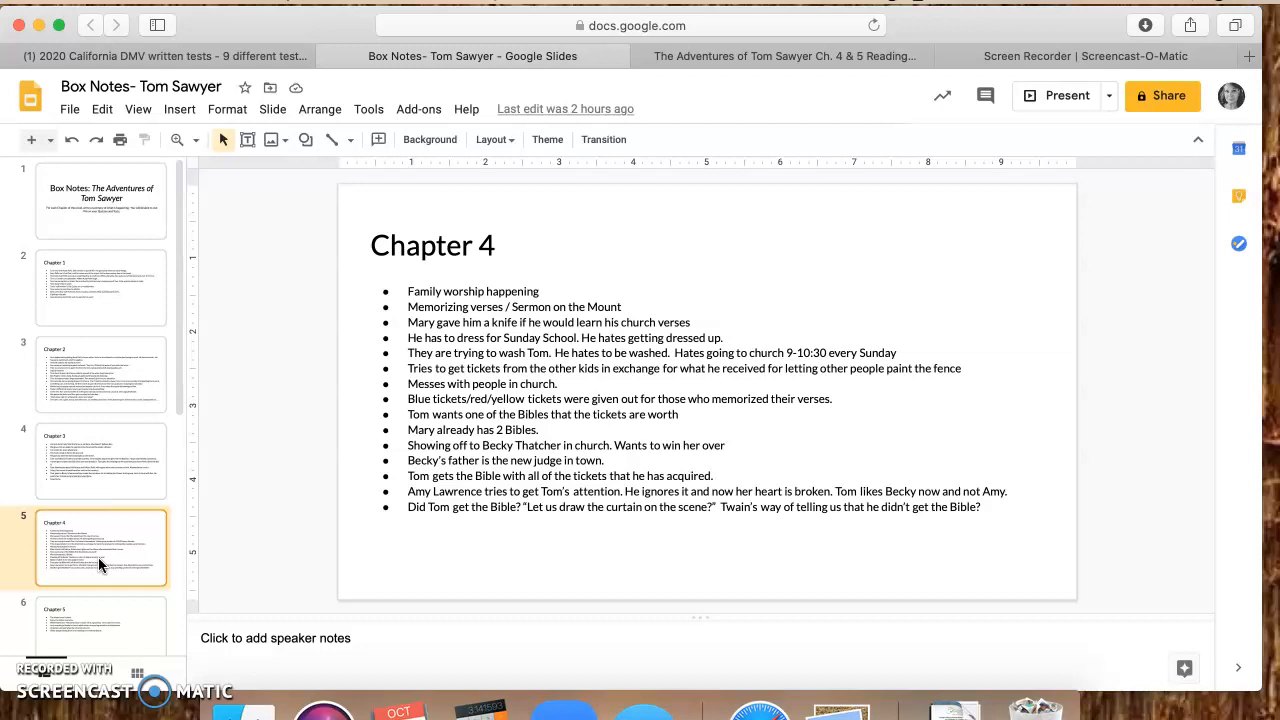
{"action": "mouse_move", "coordinate": [312, 460]}
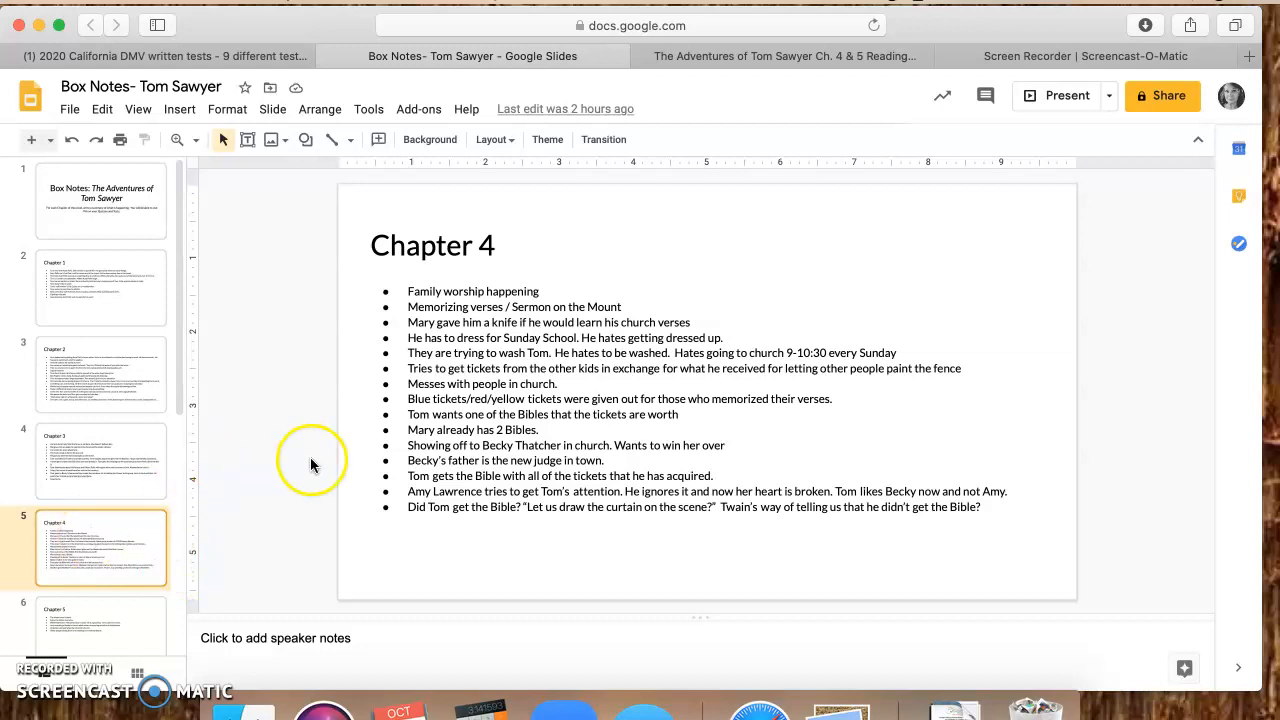
{"action": "mouse_move", "coordinate": [264, 504]}
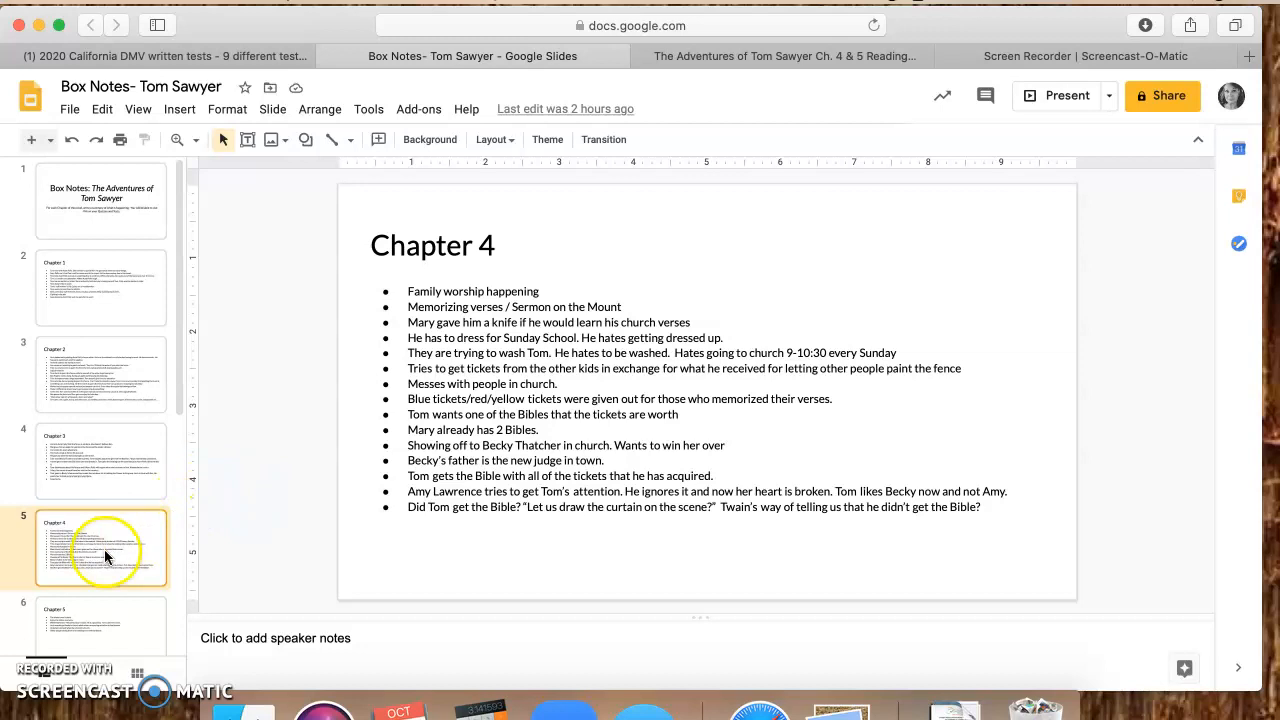
{"action": "left_click", "coordinate": [100, 550]}
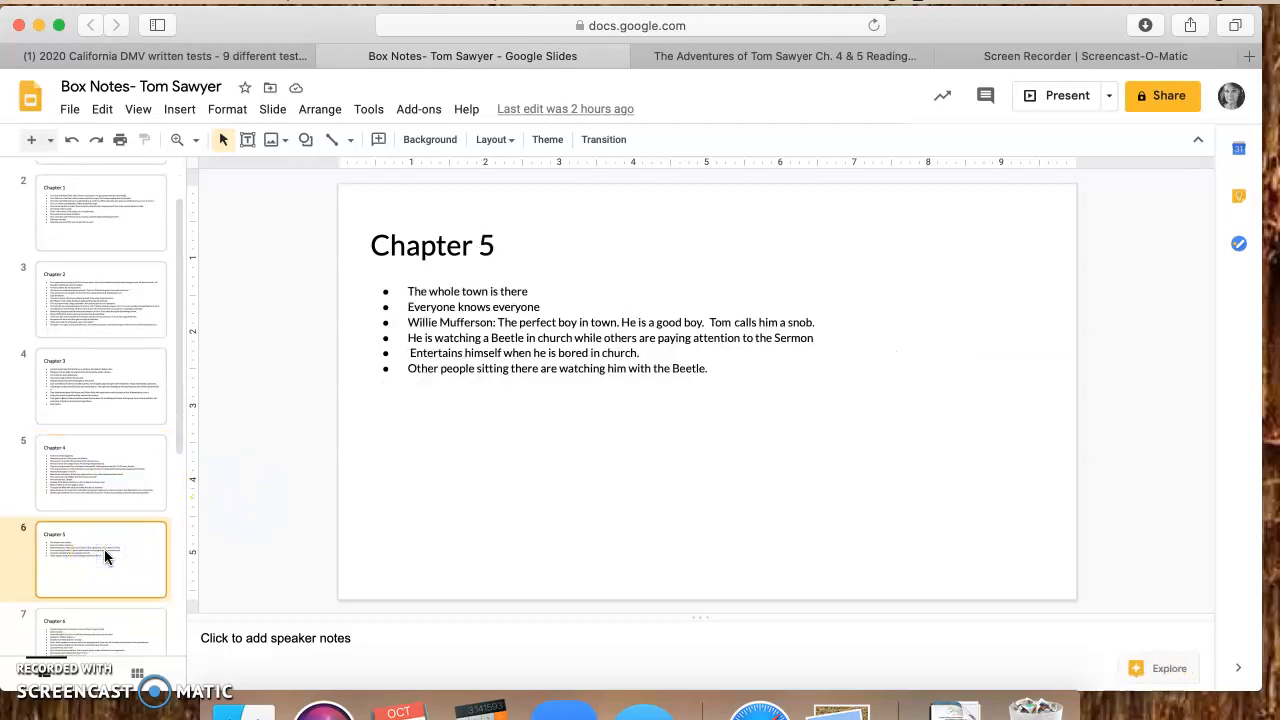